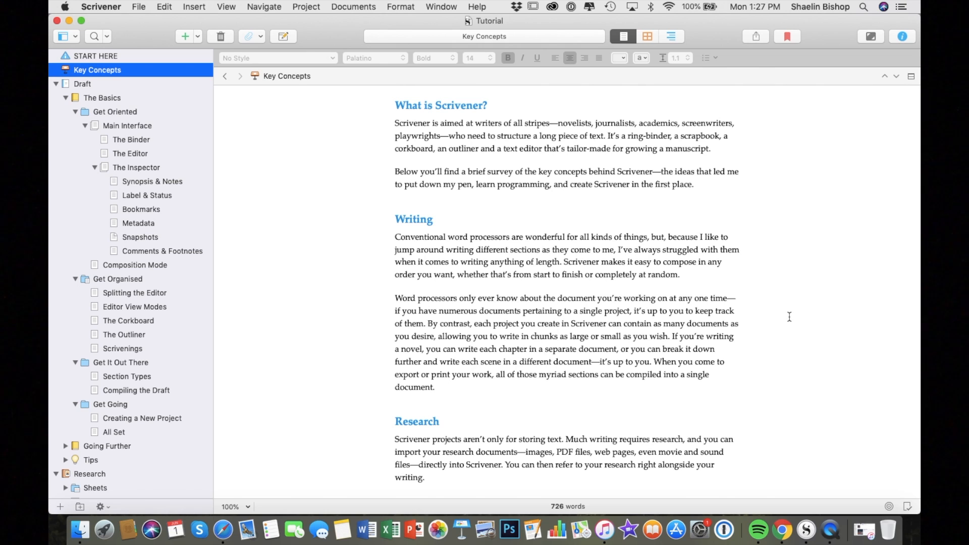
# Step: Read Key Concepts, then the Basics folder, Main Interface and The Binder tutorial pages
pyautogui.scroll(-3)
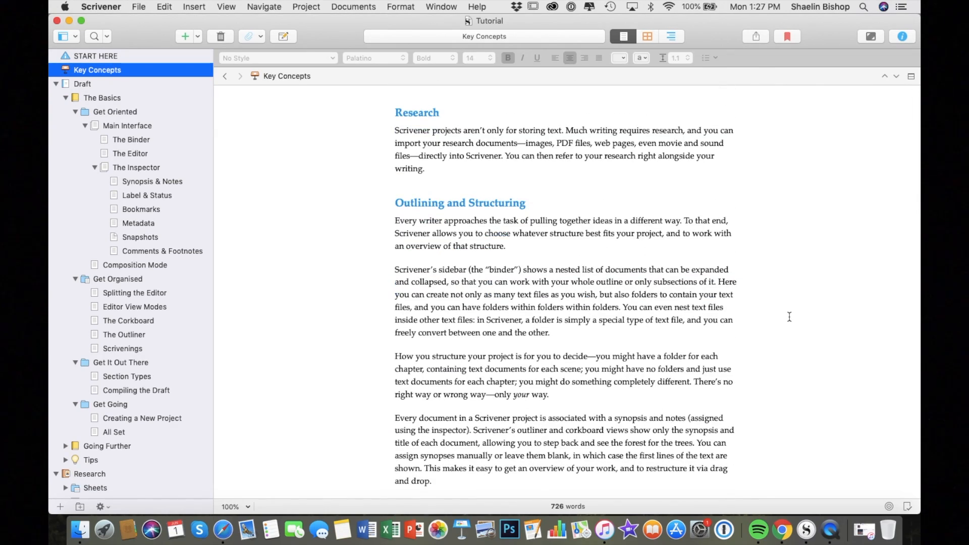
pyautogui.scroll(-3)
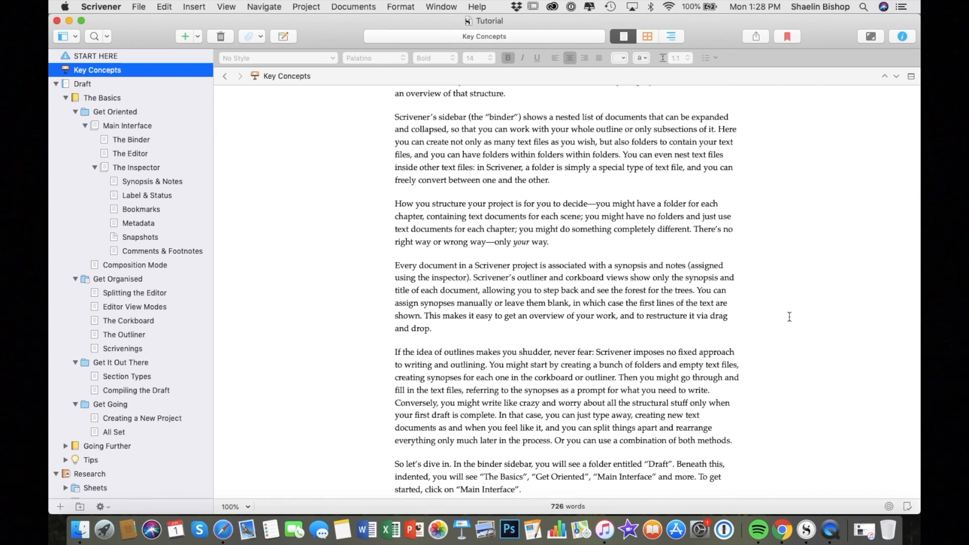
pyautogui.click(101, 98)
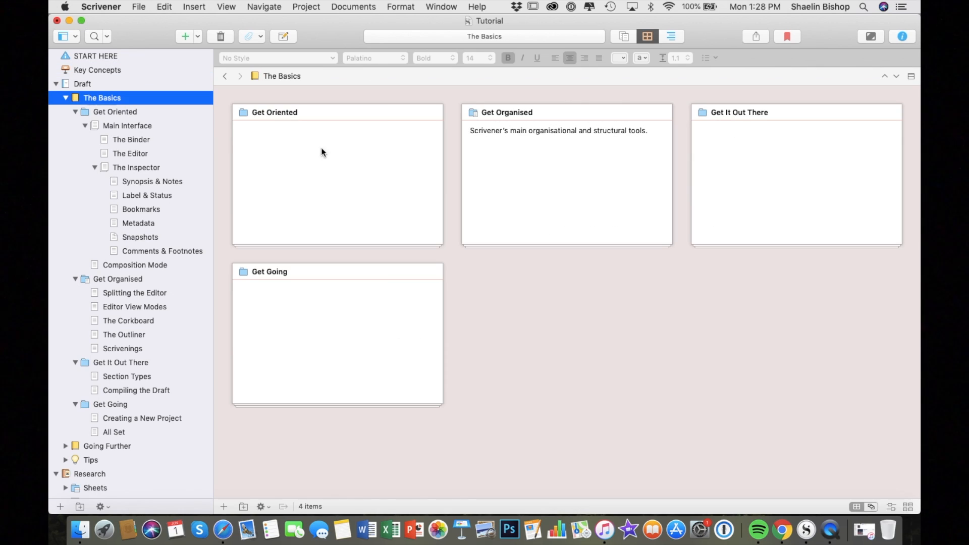
pyautogui.click(128, 125)
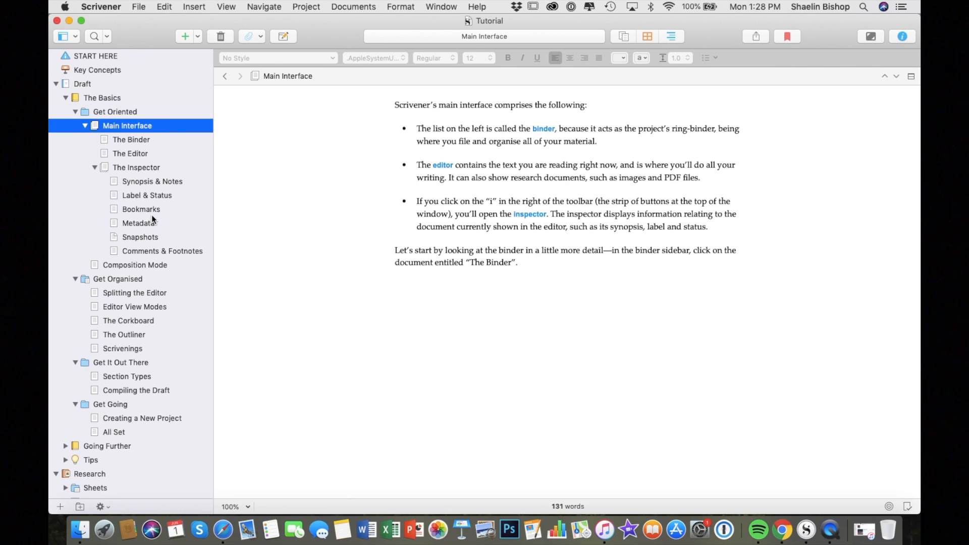
pyautogui.click(131, 139)
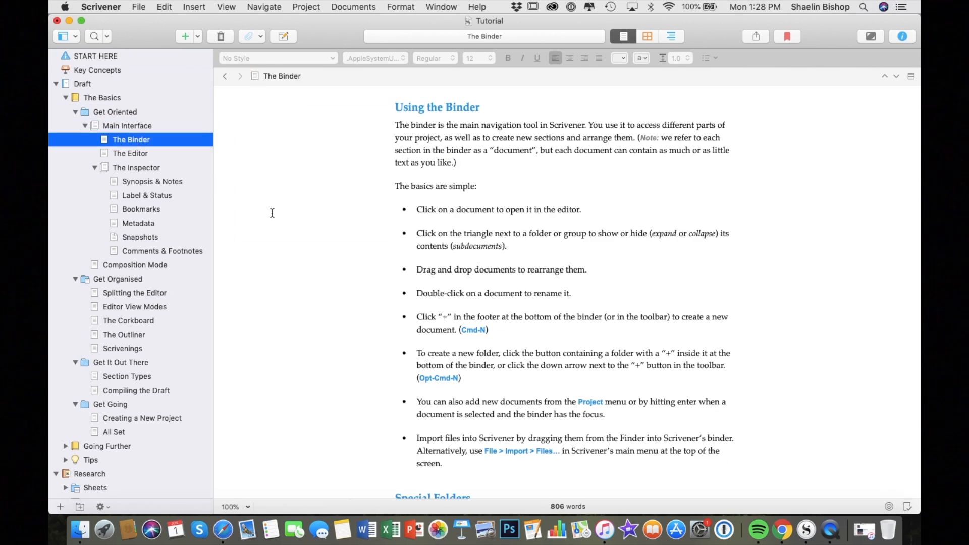
pyautogui.scroll(-3)
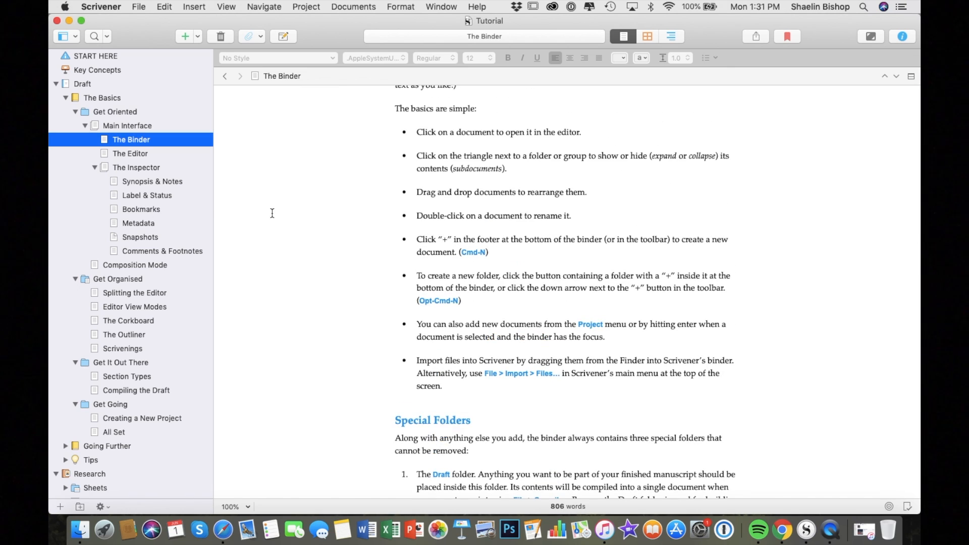
# Step: Read through The Editor tutorial page and move on to The Inspector page
pyautogui.click(94, 36)
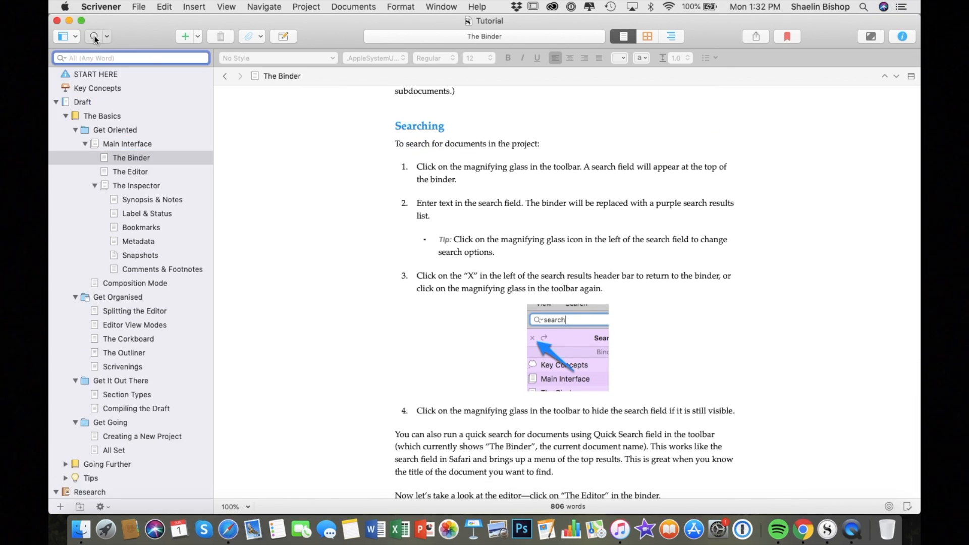
pyautogui.click(130, 158)
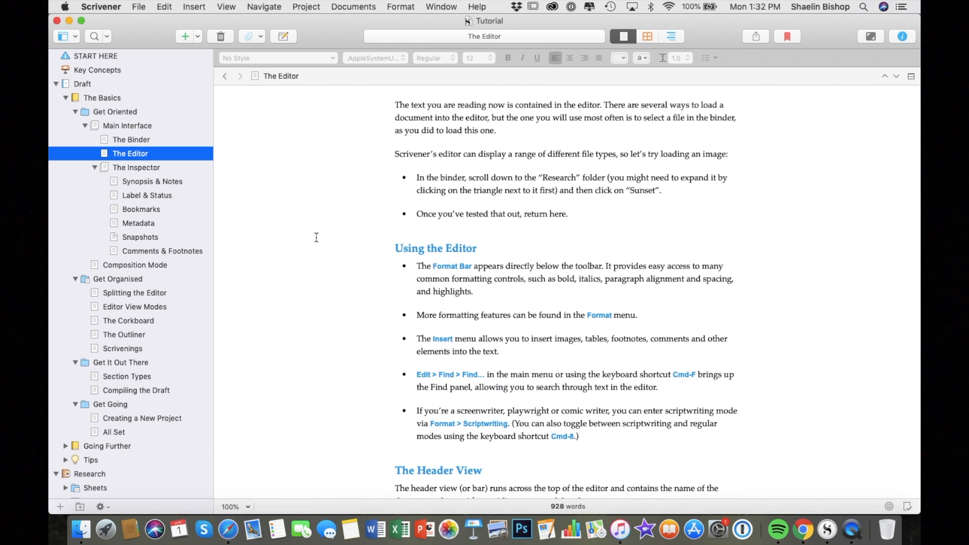
pyautogui.scroll(-3)
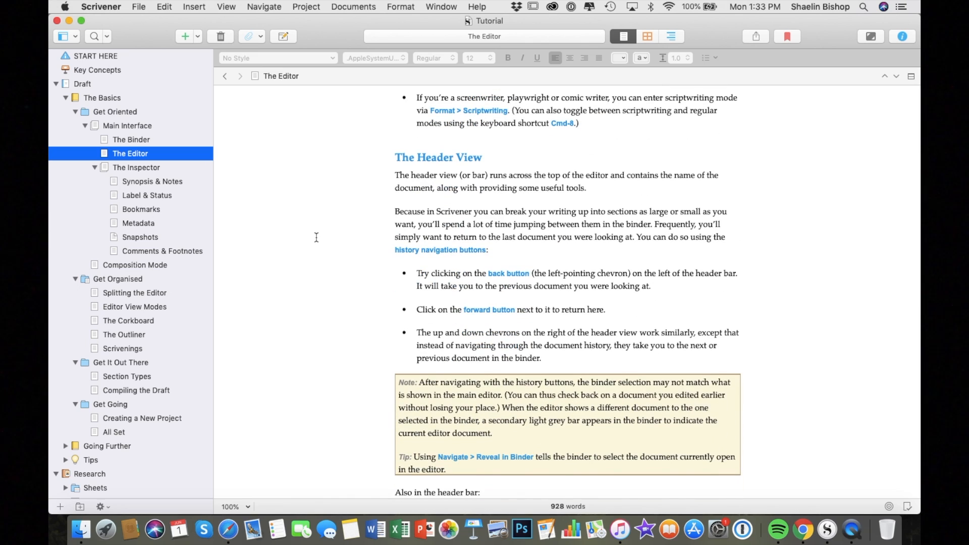
pyautogui.scroll(-3)
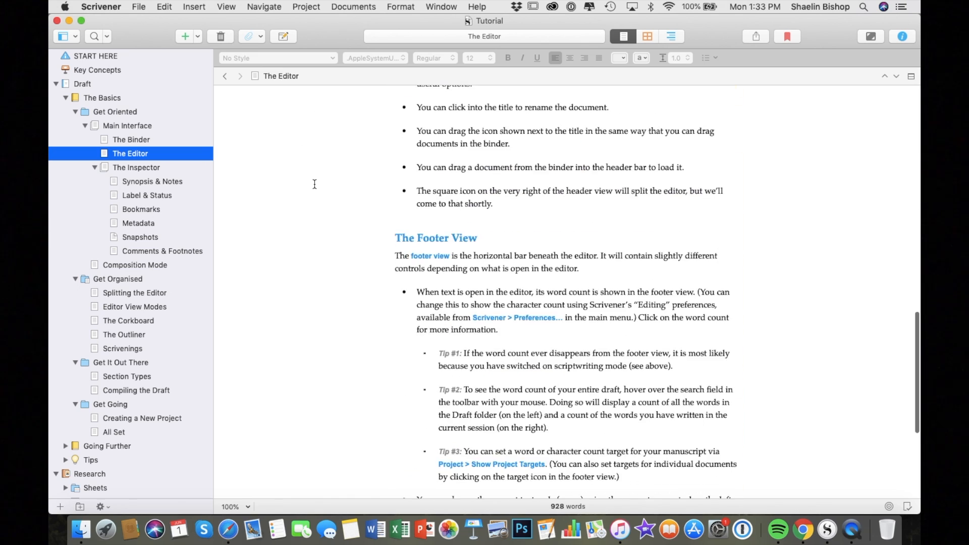
pyautogui.scroll(-3)
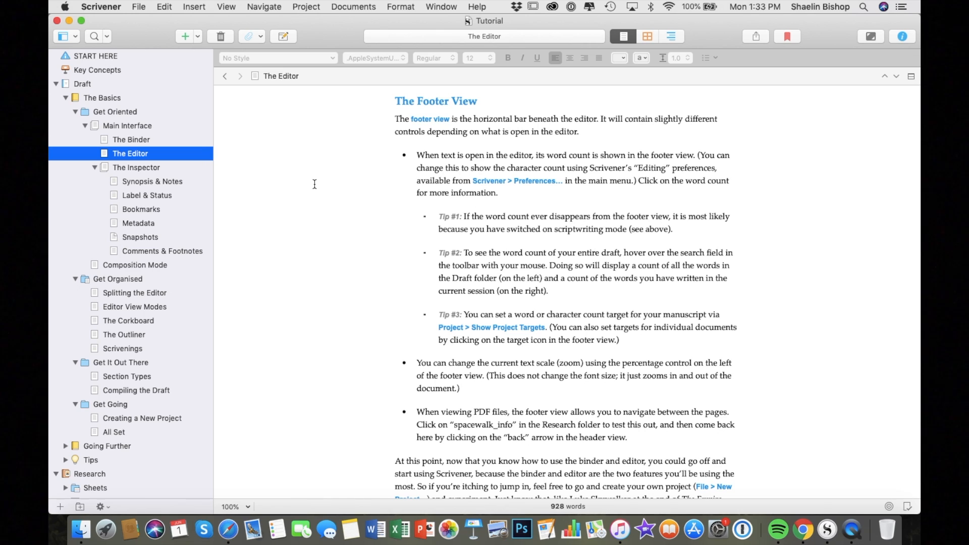
pyautogui.scroll(-3)
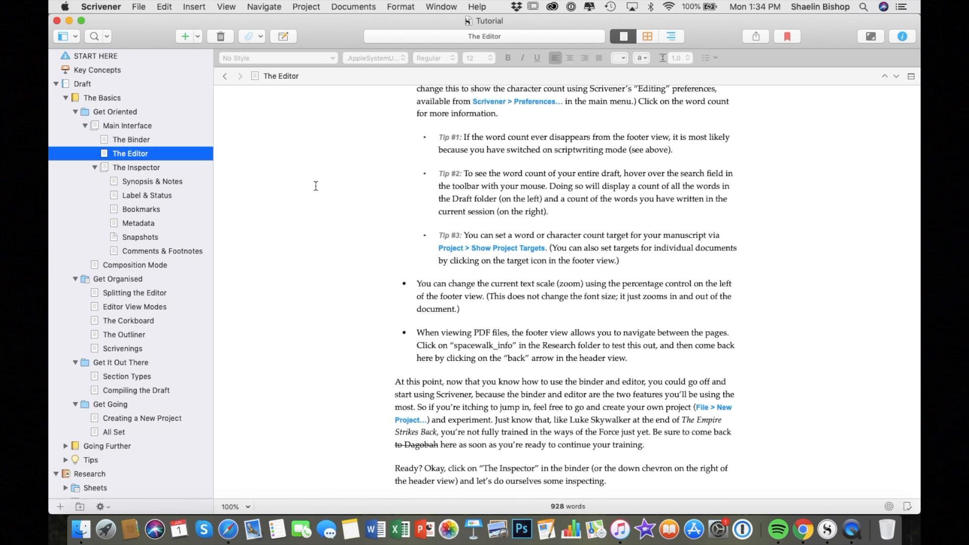
pyautogui.click(136, 166)
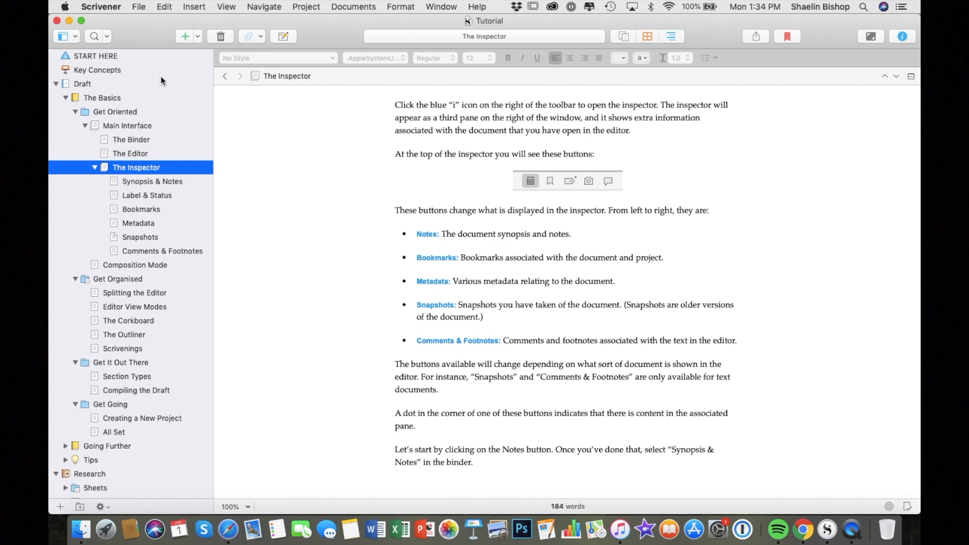
# Step: Toggle the inspector pane on and off and read the Synopsis & Notes page
pyautogui.click(901, 36)
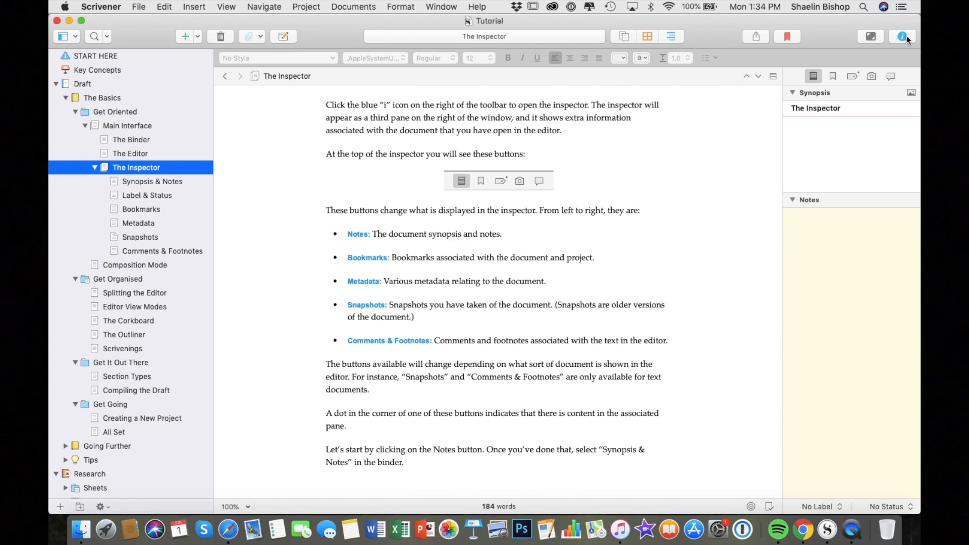
pyautogui.click(901, 37)
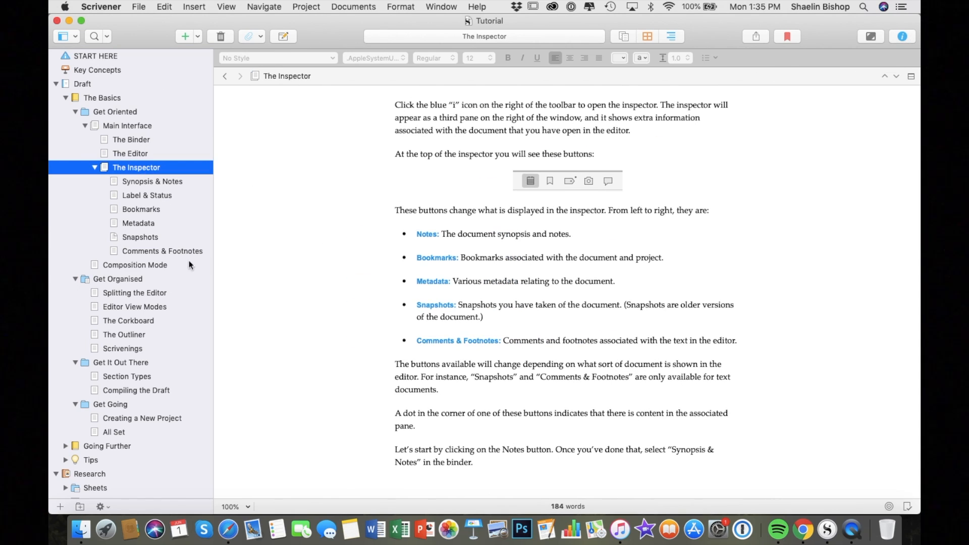
pyautogui.click(152, 180)
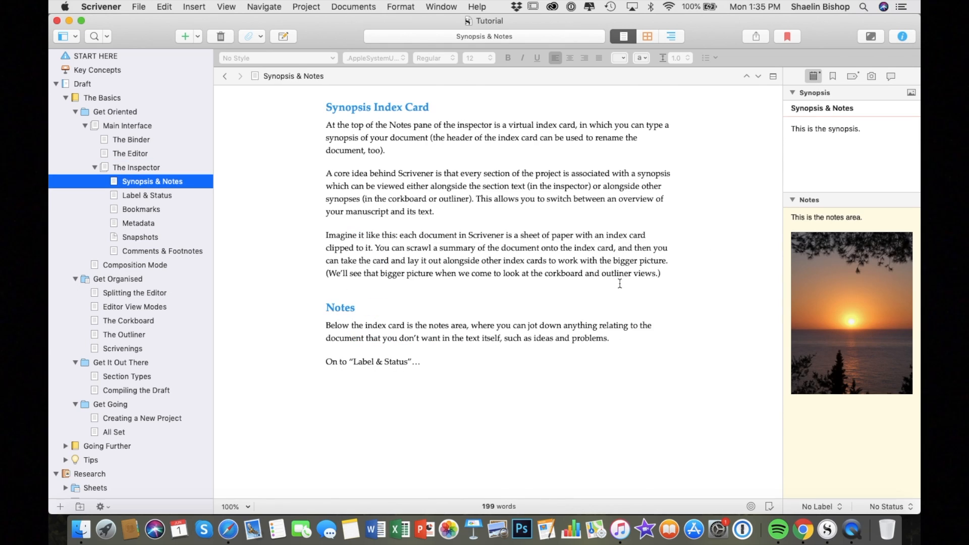
pyautogui.click(136, 167)
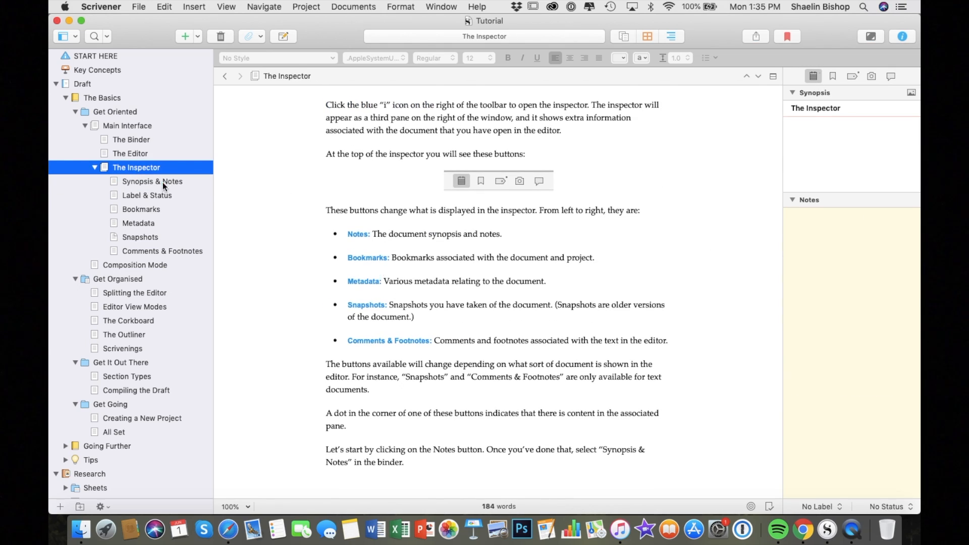
# Step: Read the Label & Status page and review the status options, keeping To Do
pyautogui.click(147, 195)
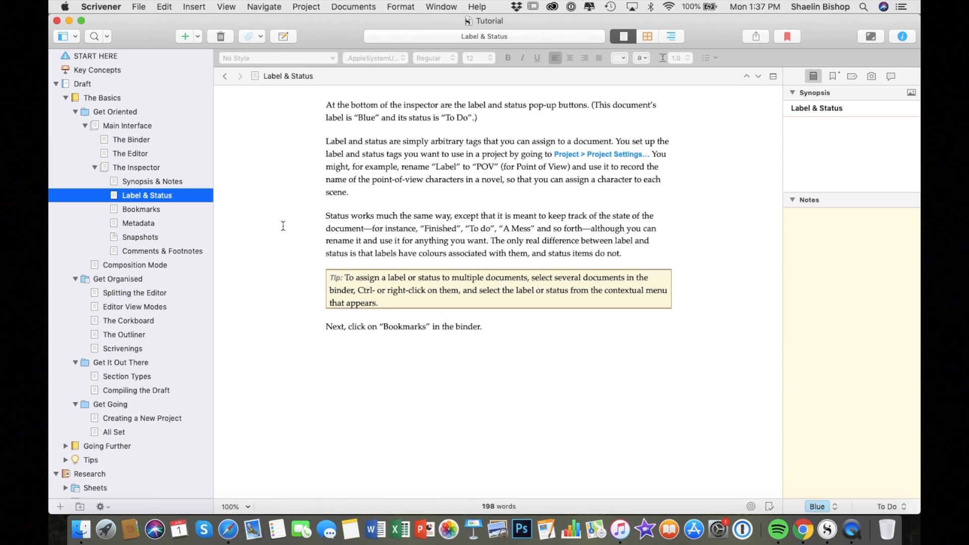
pyautogui.click(888, 506)
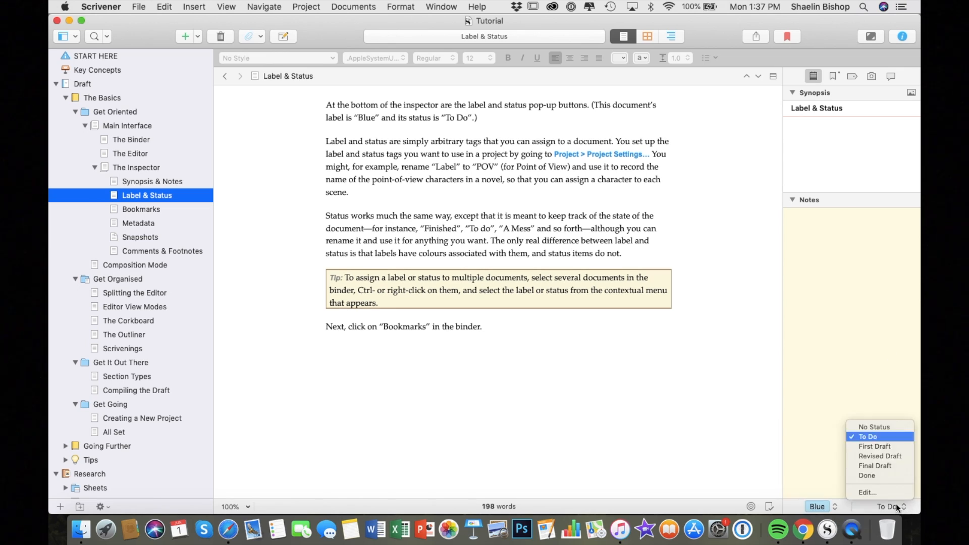
pyautogui.click(142, 209)
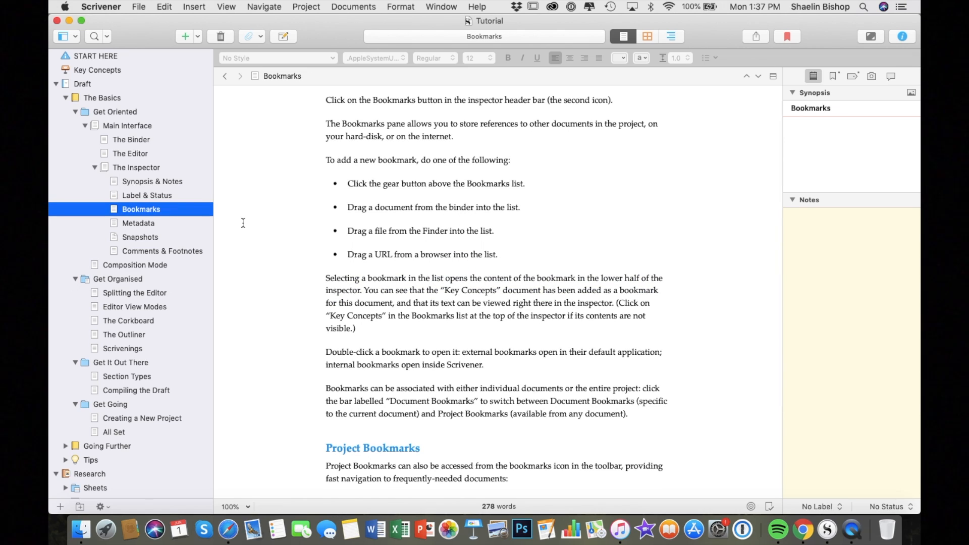
# Step: Read the Metadata, Snapshots and Composition Mode pages, ending on The Corkboard
pyautogui.click(139, 223)
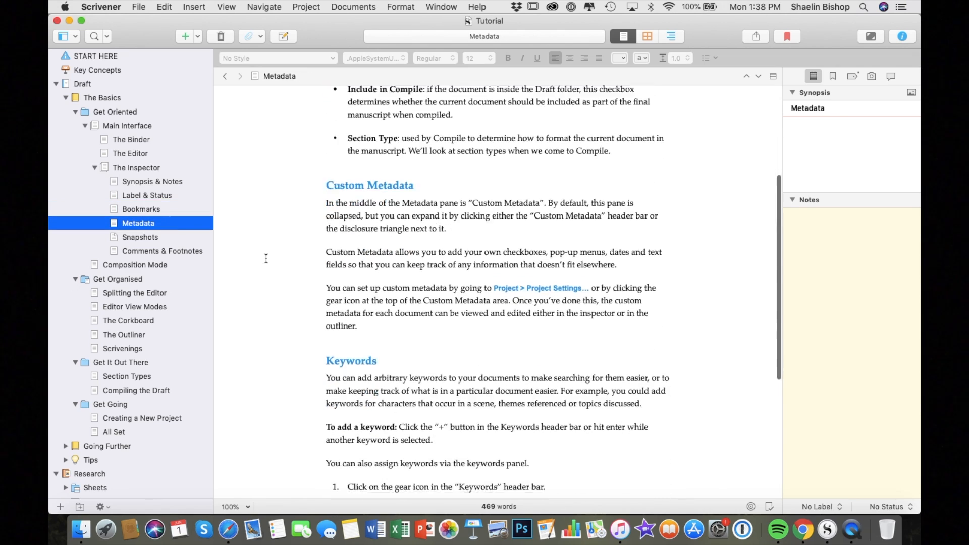
pyautogui.click(139, 236)
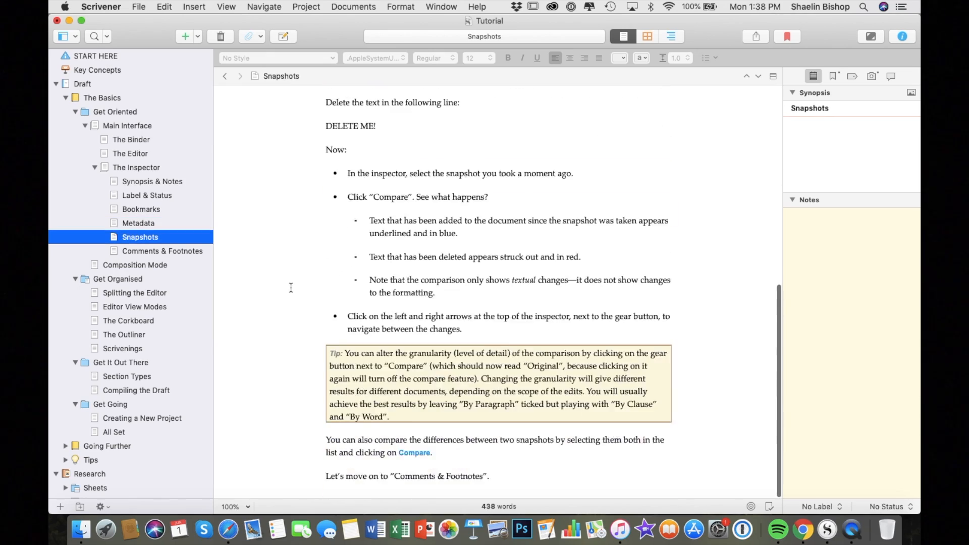
pyautogui.click(135, 264)
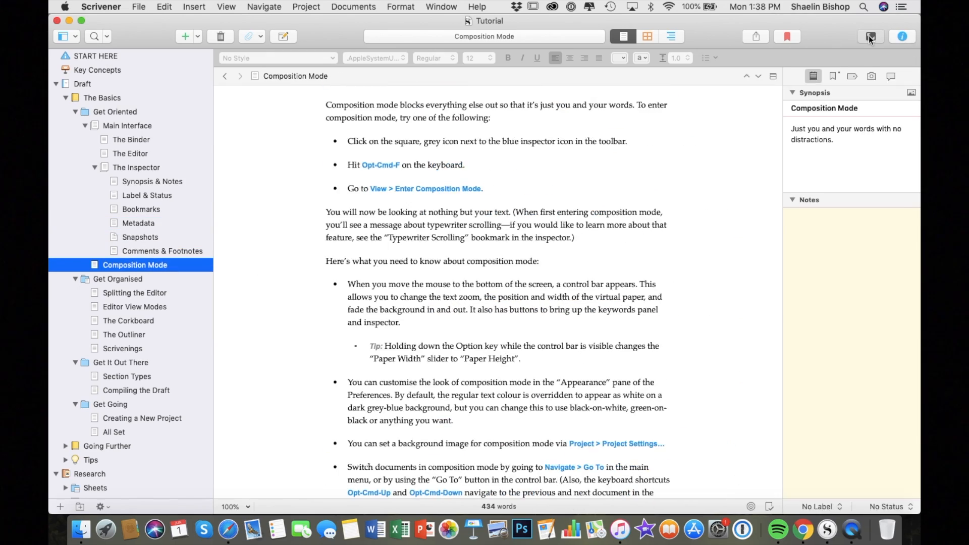
pyautogui.scroll(-3)
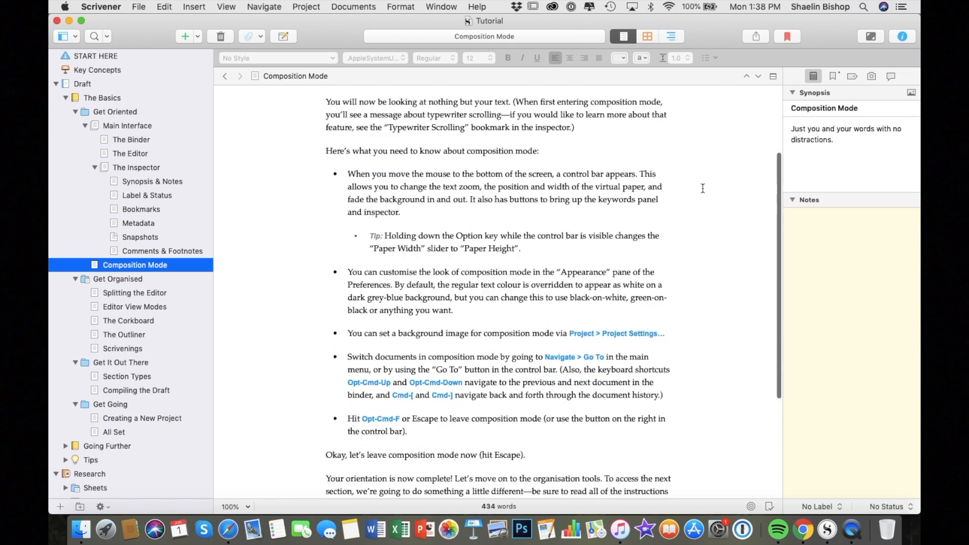
pyautogui.click(117, 278)
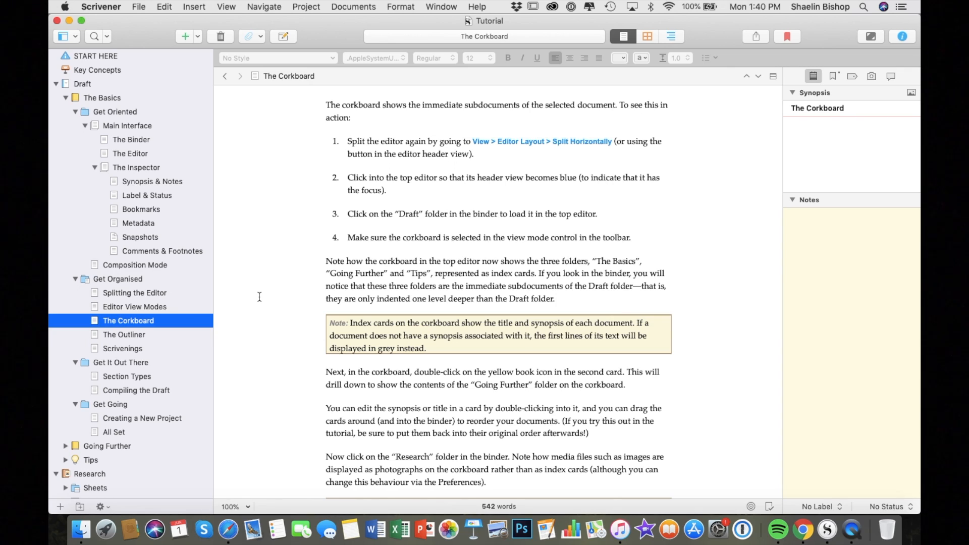
# Step: Read The Outliner, Get It Out There, All Set and Going Further, then choose the Fiction templates
pyautogui.scroll(-3)
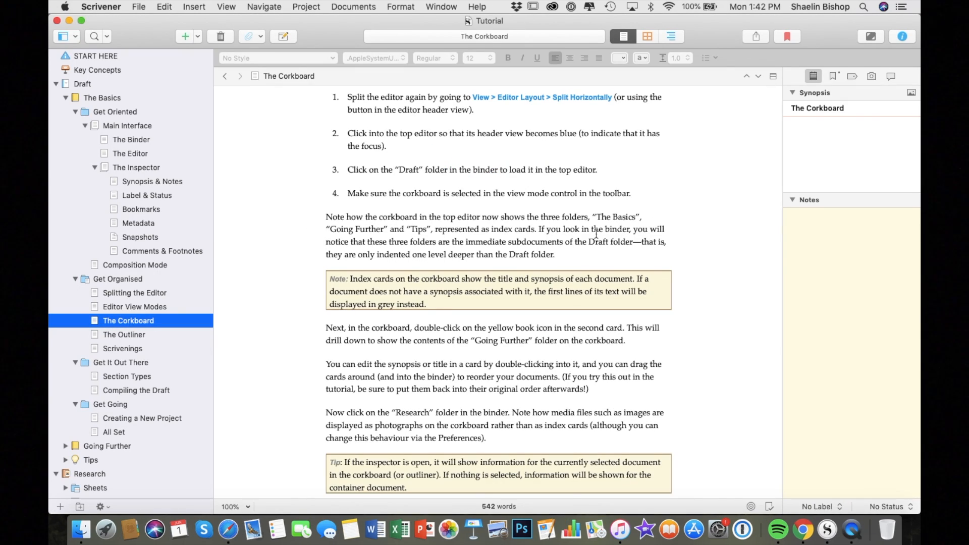
pyautogui.click(124, 334)
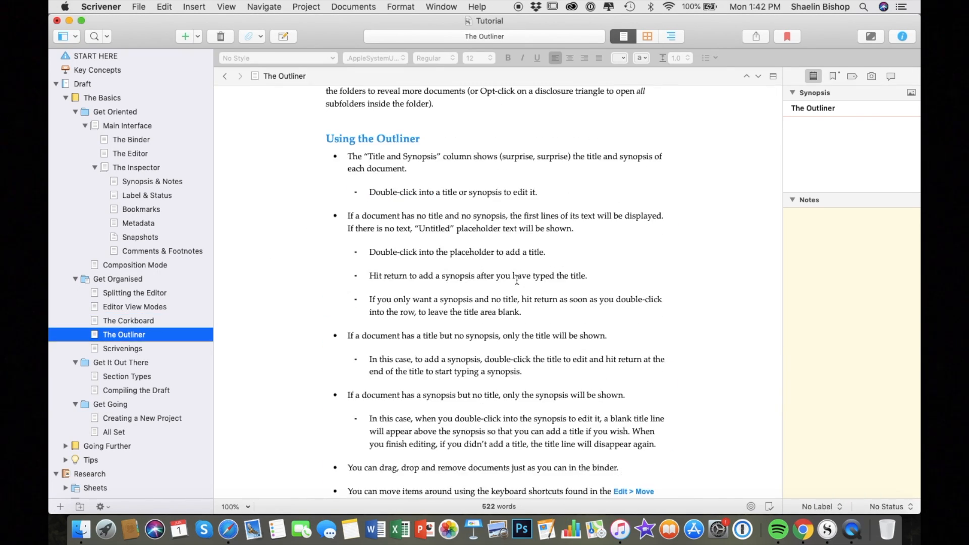
pyautogui.click(120, 362)
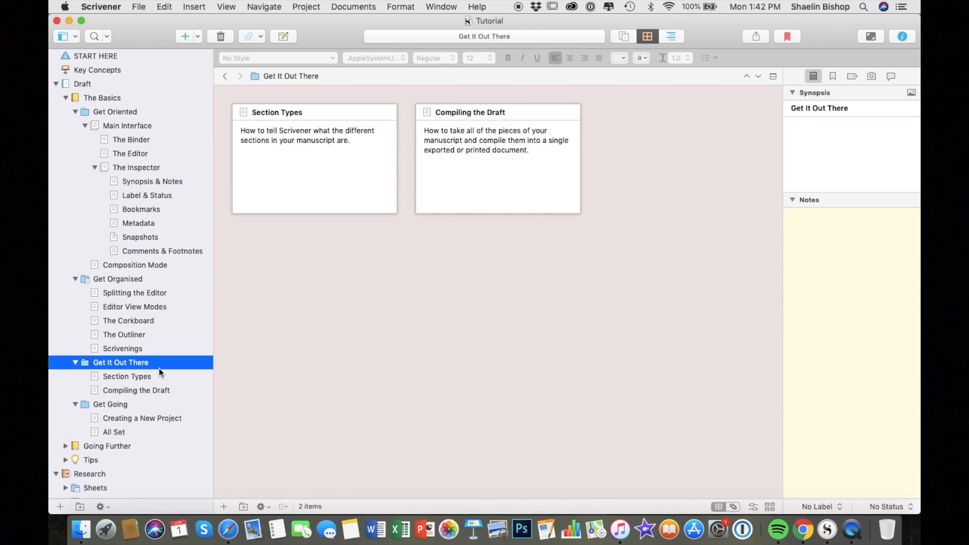
pyautogui.click(136, 390)
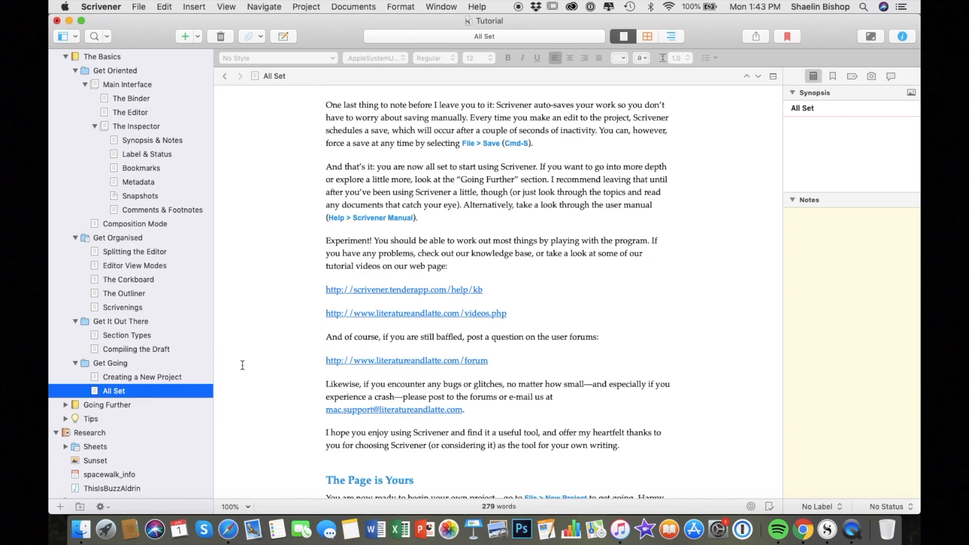
pyautogui.click(107, 404)
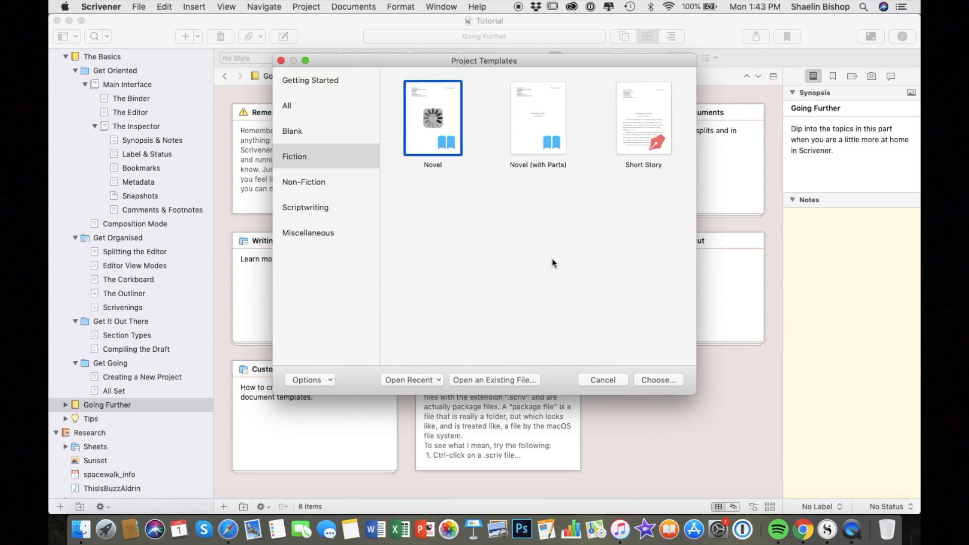
pyautogui.click(657, 379)
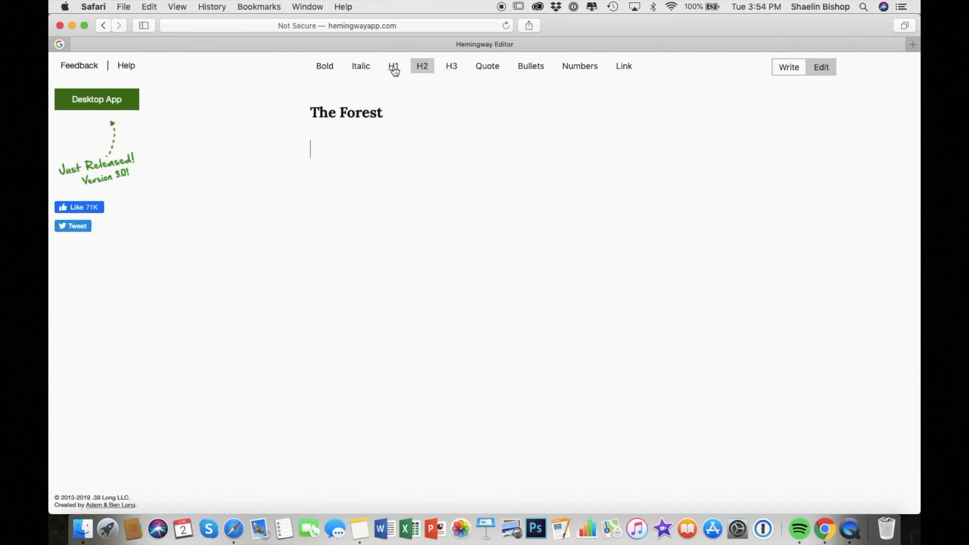
# Step: In Edit mode, write the opening about ducking under the mossy moat-bridge into stark old trees
pyautogui.write('and')
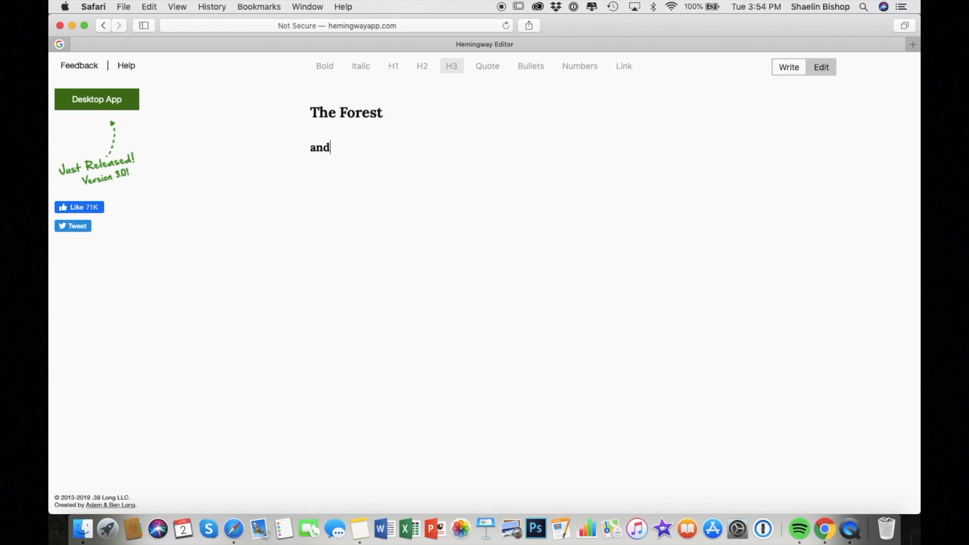
pyautogui.click(821, 66)
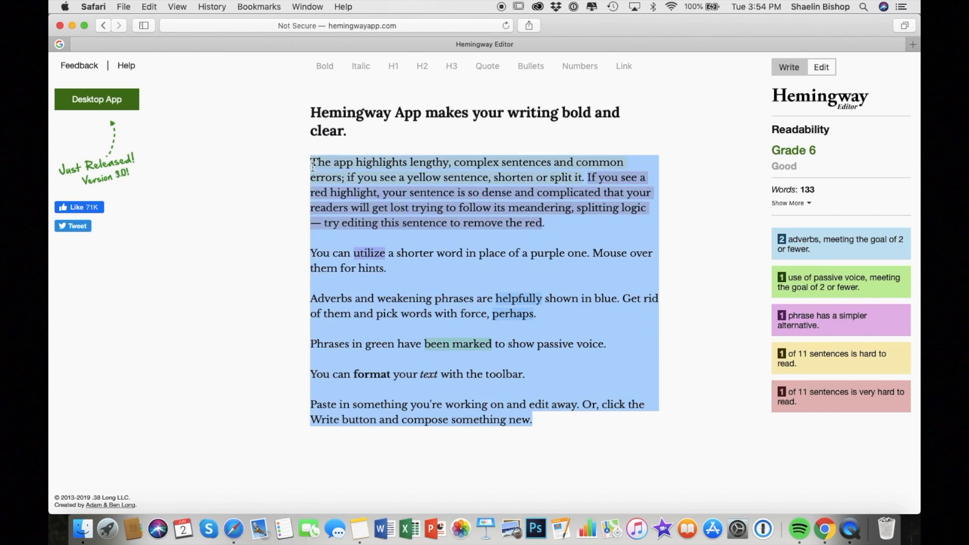
pyautogui.write('I ducked under the mossy moat-bridge,')
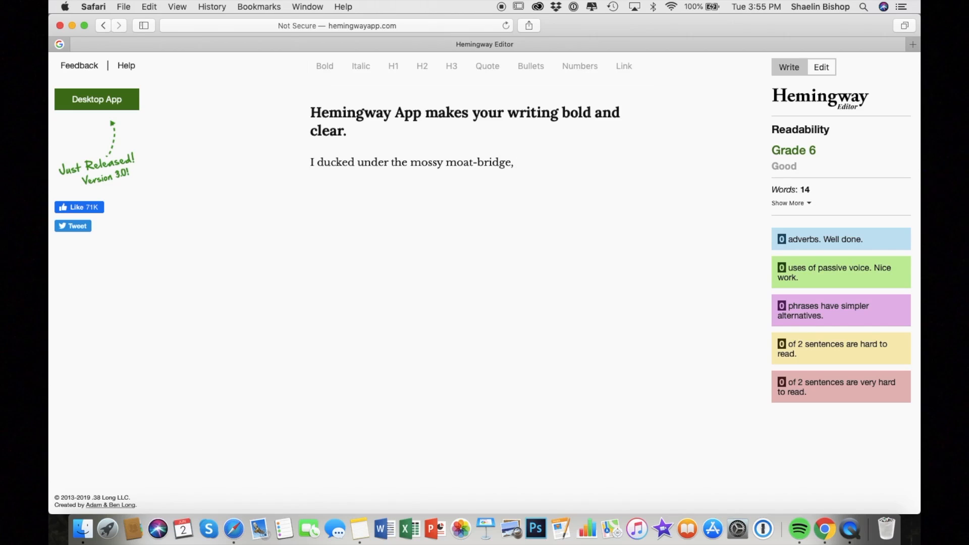
pyautogui.write('and water')
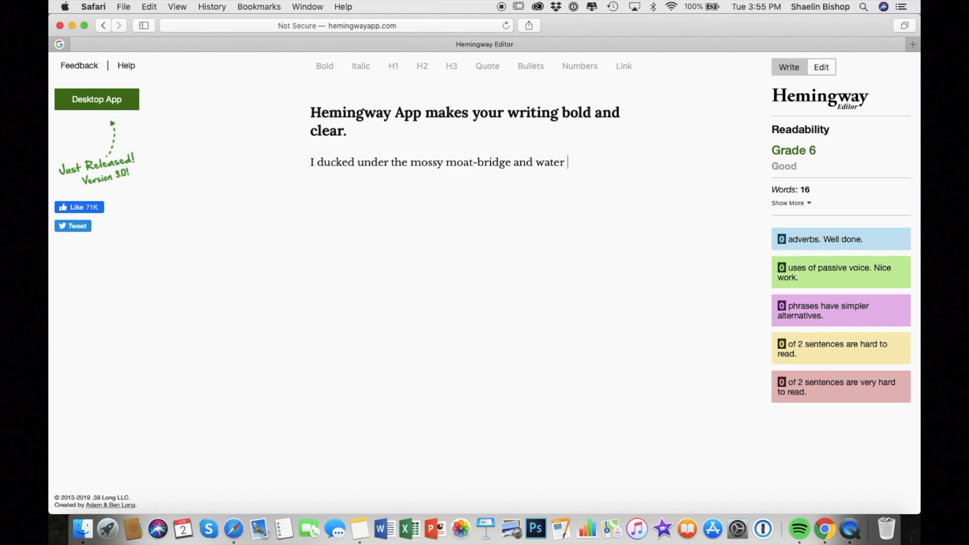
pyautogui.write('dripped from the gutter and onto my shoulders and the top of my head. On the other side, the')
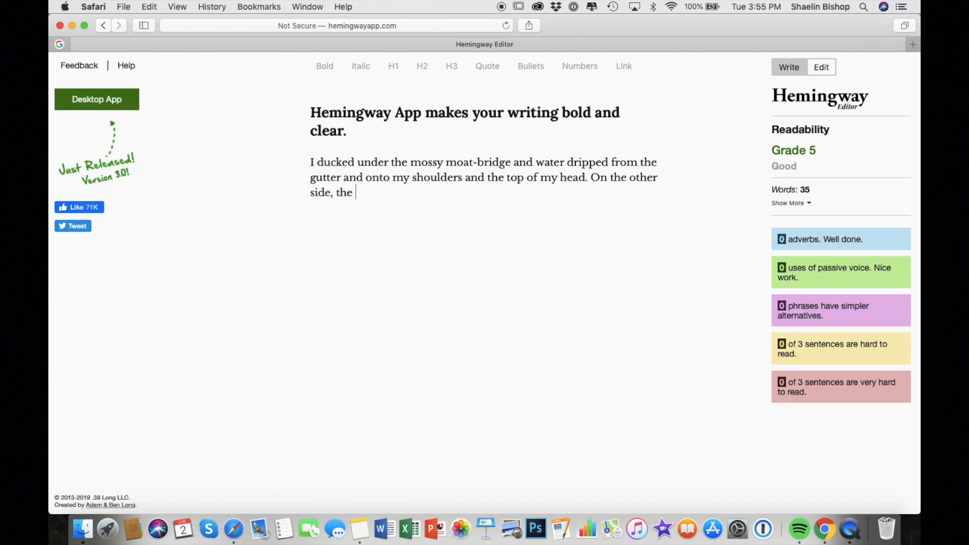
pyautogui.write('forest was a')
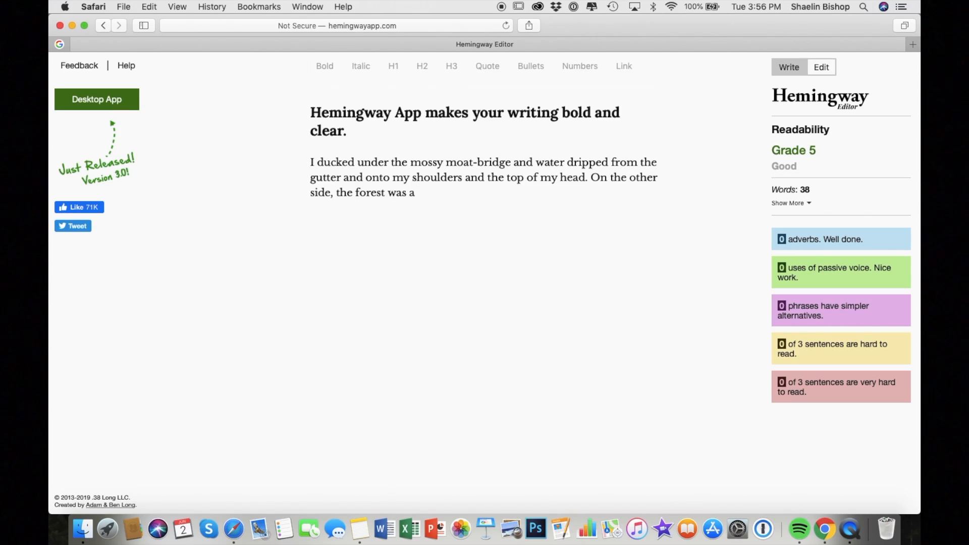
pyautogui.write('depth of stark trees wth')
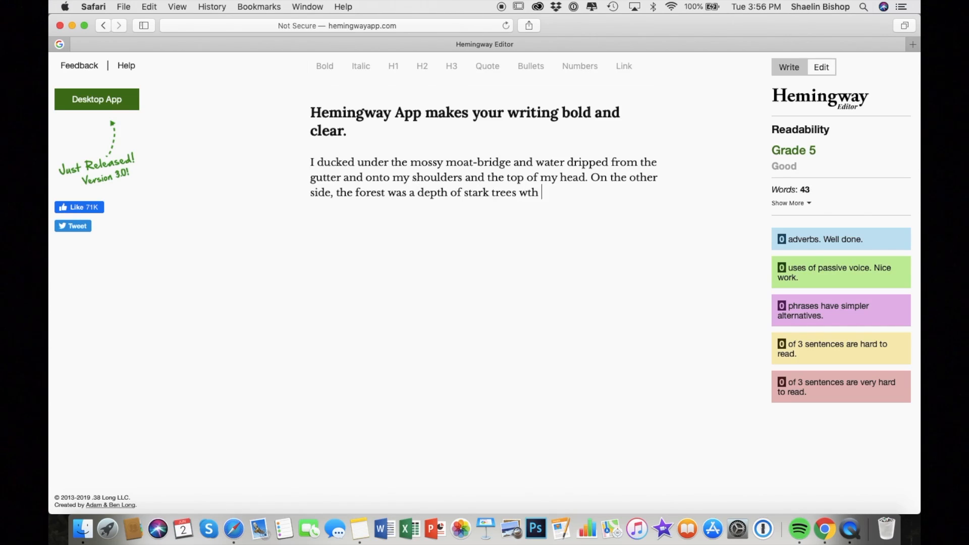
pyautogui.write("so old I couldn't have wrapped my arms even halfway around their trunks.")
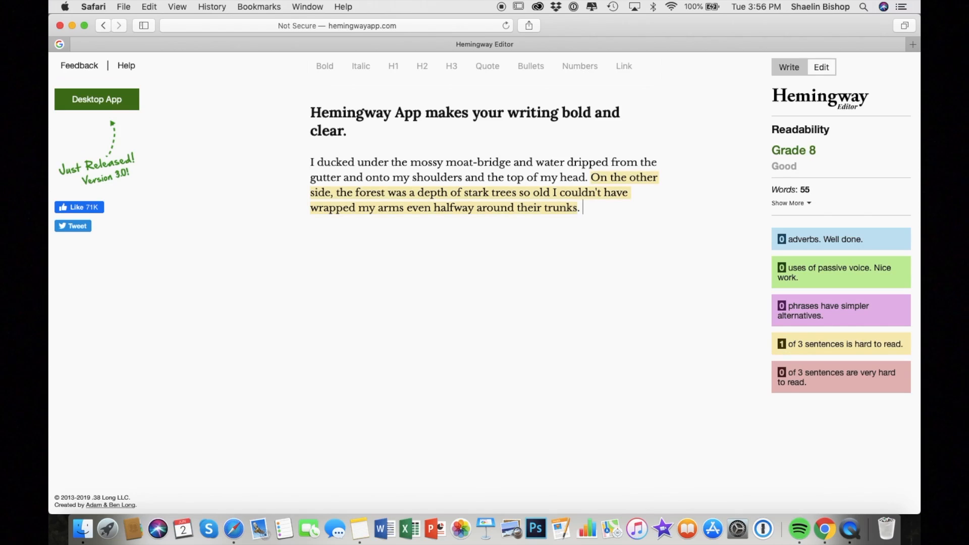
# Step: Continue with crows crossing the grey sky and the canopy leaving the forest grey and shadow
pyautogui.write('A')
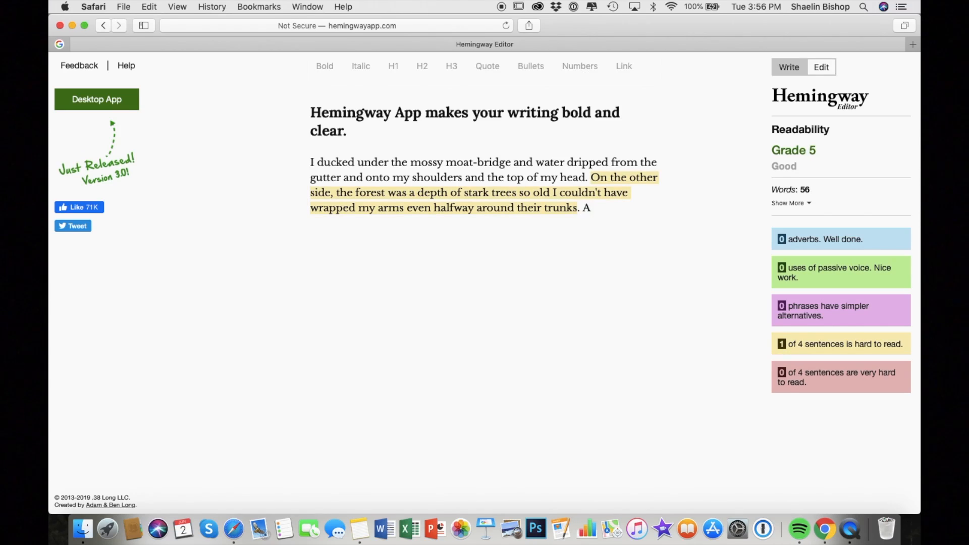
pyautogui.write('Crows rustled from a tree top and fluttered across the grey sky. Within a few steps,')
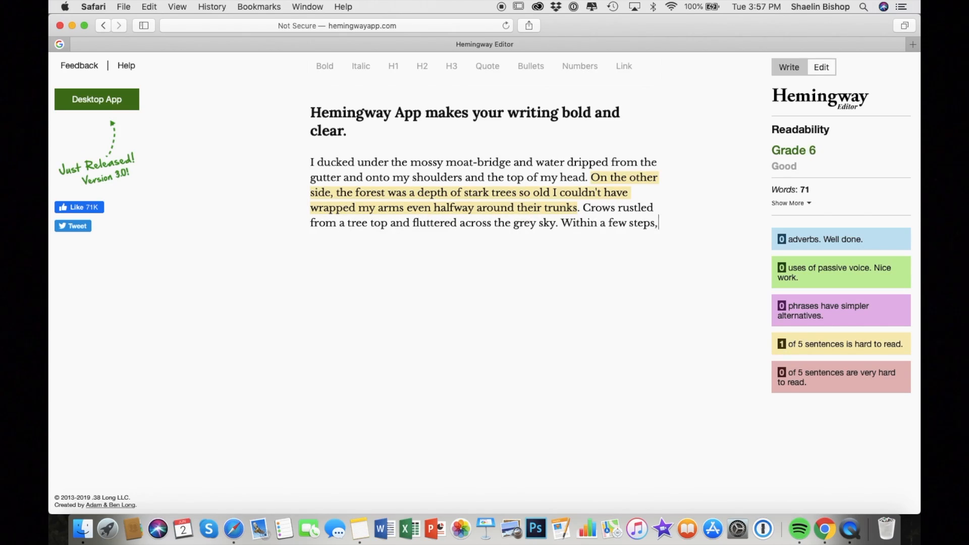
pyautogui.write('the clouds were blotted out by the')
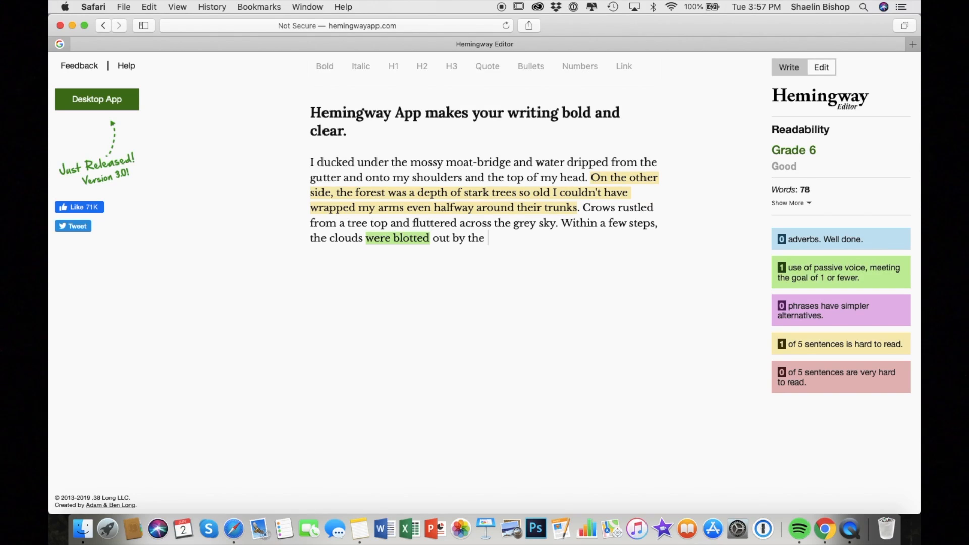
pyautogui.write('forest canopy. In')
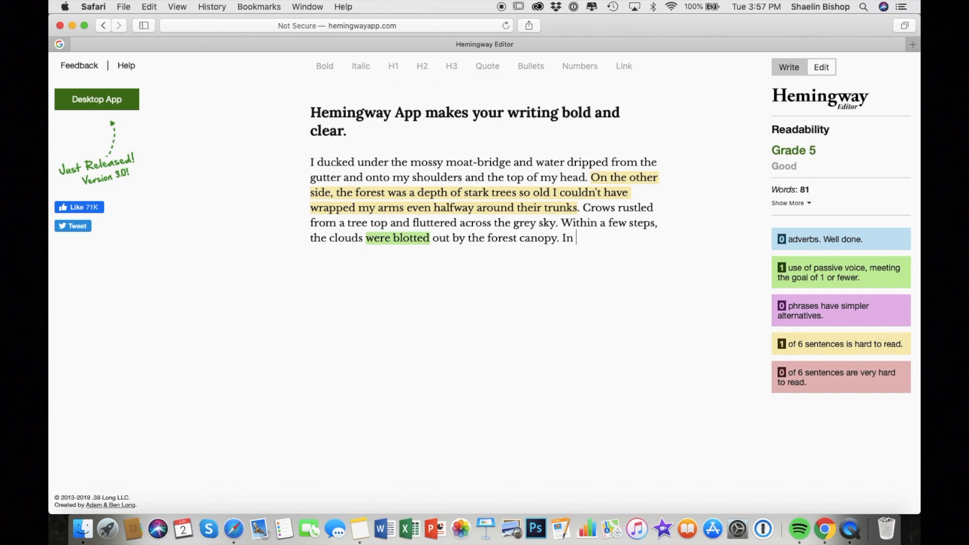
pyautogui.write('this light--dusk and')
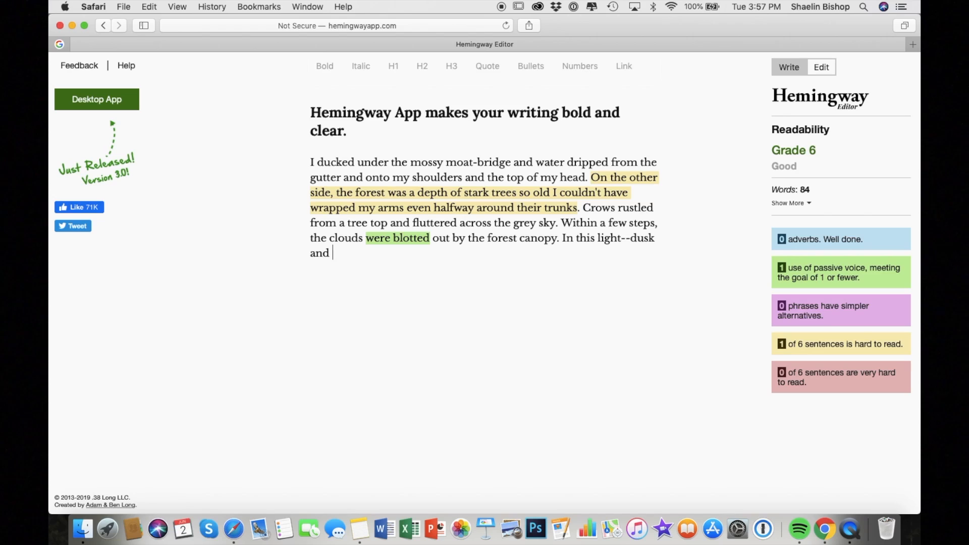
pyautogui.write('just after and before a storm--the forest was all grey and')
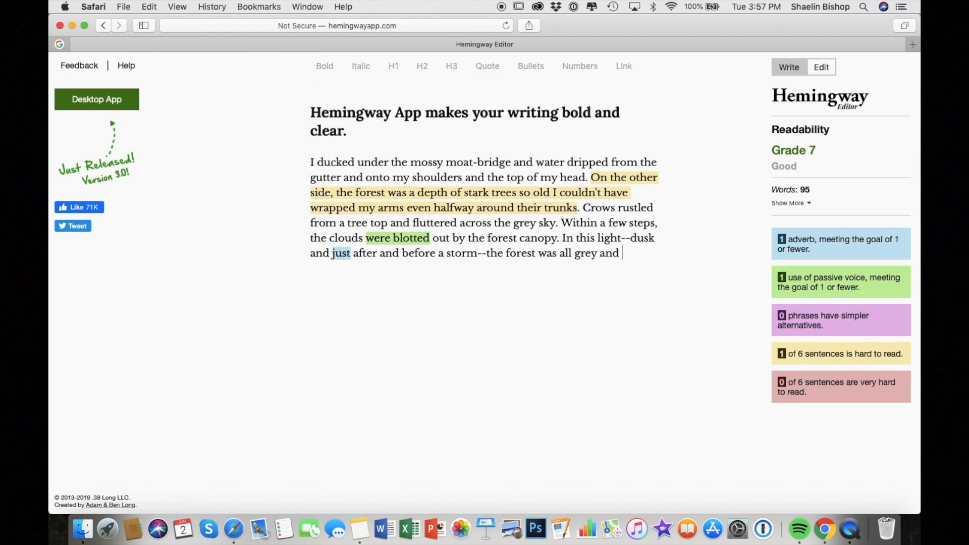
pyautogui.write('shadow, none of the green')
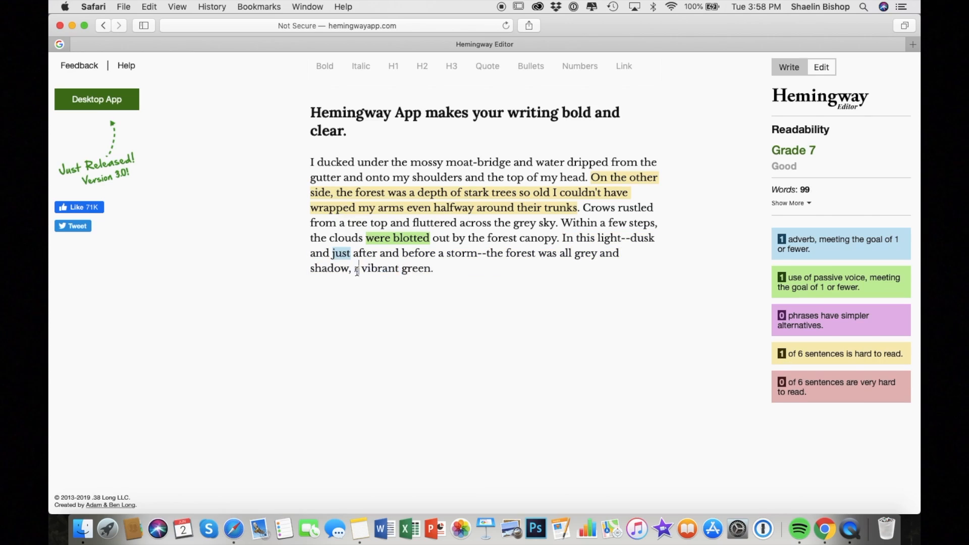
# Step: Finish with mud sucking at boots, snapping underbrush and shadows like a hand circling a crystal ball
pyautogui.write('rather than')
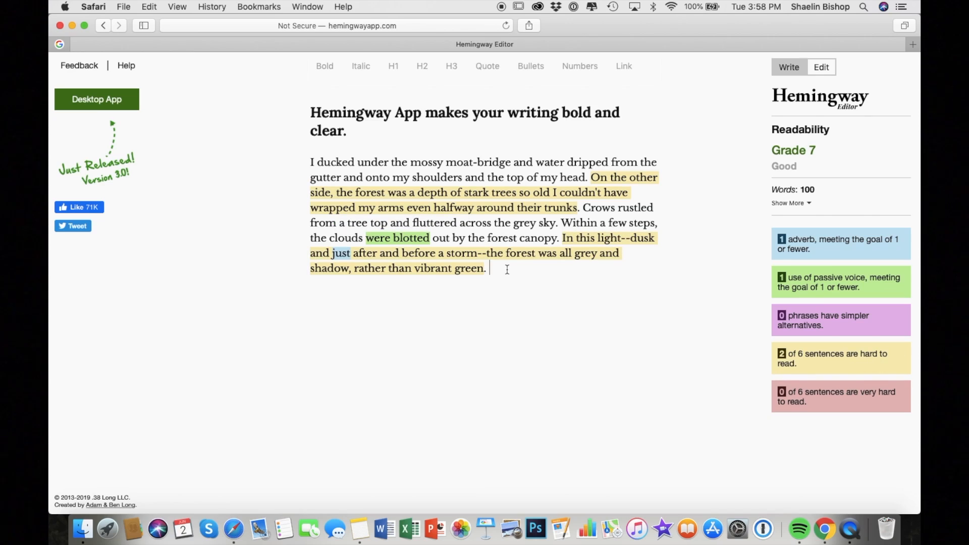
pyautogui.write('Mud sucked at my boots. The underbrush snapped')
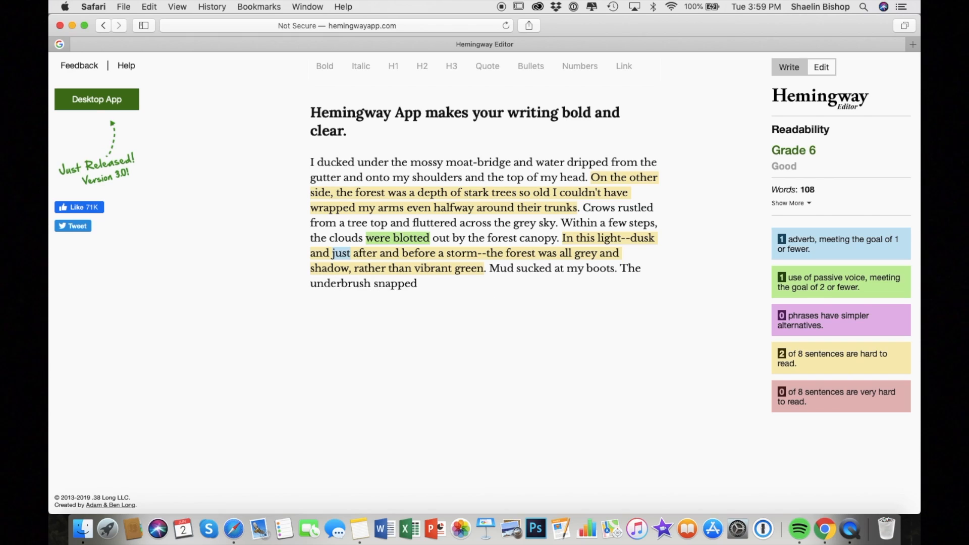
pyautogui.write('With each step, the underbrush snapped like fr')
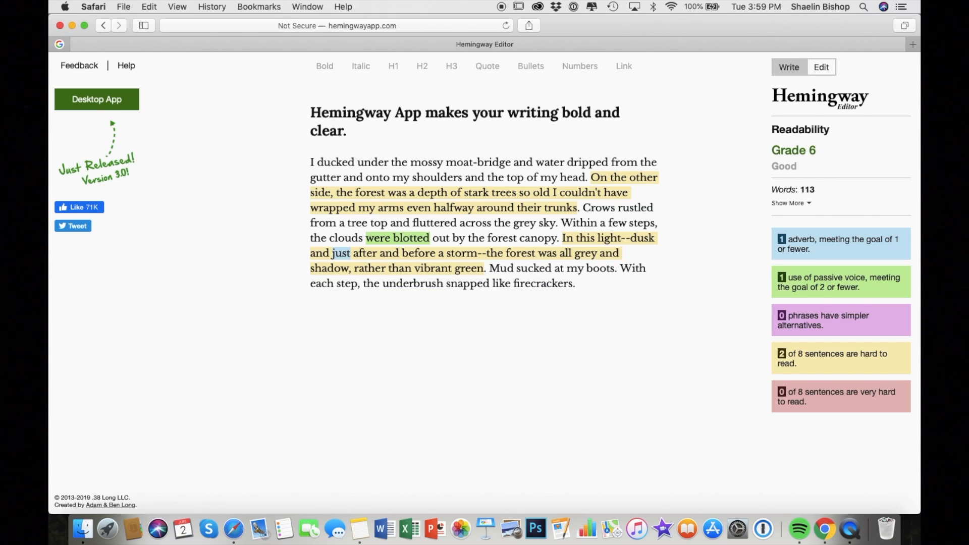
pyautogui.write('Shadows hovered o')
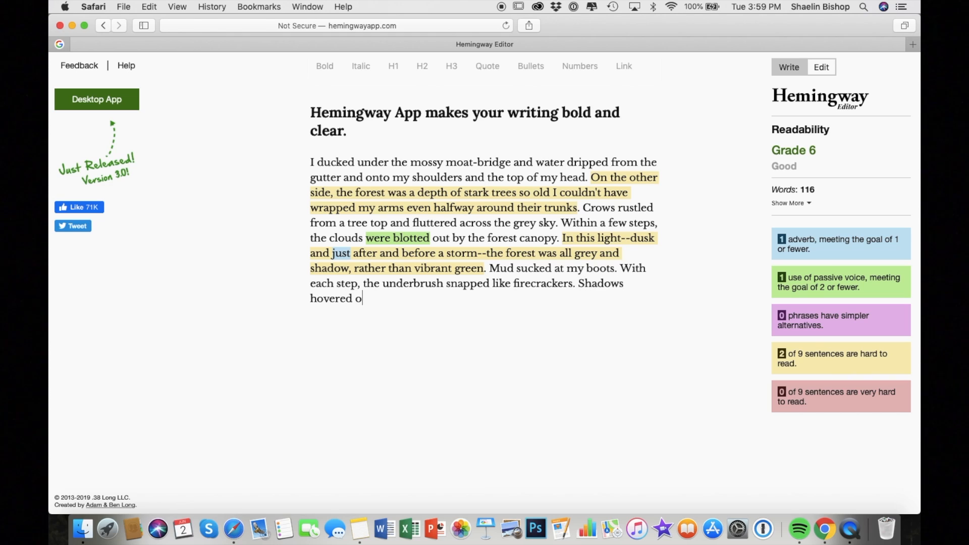
pyautogui.write('ver my face and shoulders, like a hand circling a crystal ball.')
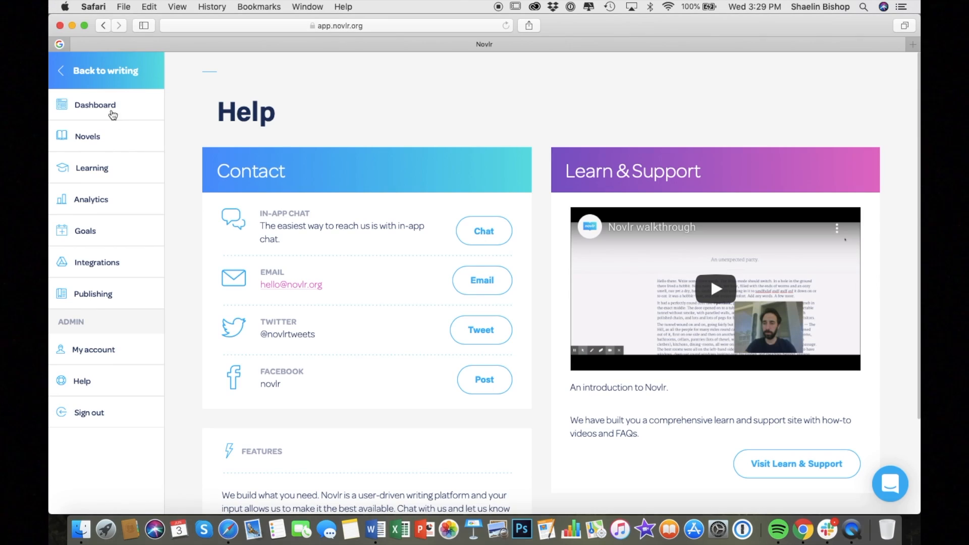
# Step: From the dashboard, save a 5,000-word monthly goal for Honey Vinegar
pyautogui.click(95, 104)
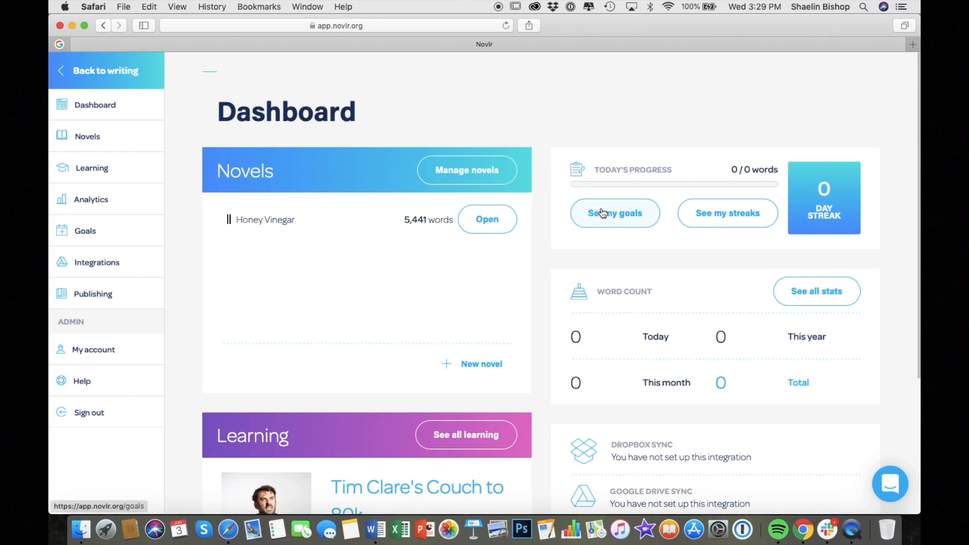
pyautogui.click(615, 213)
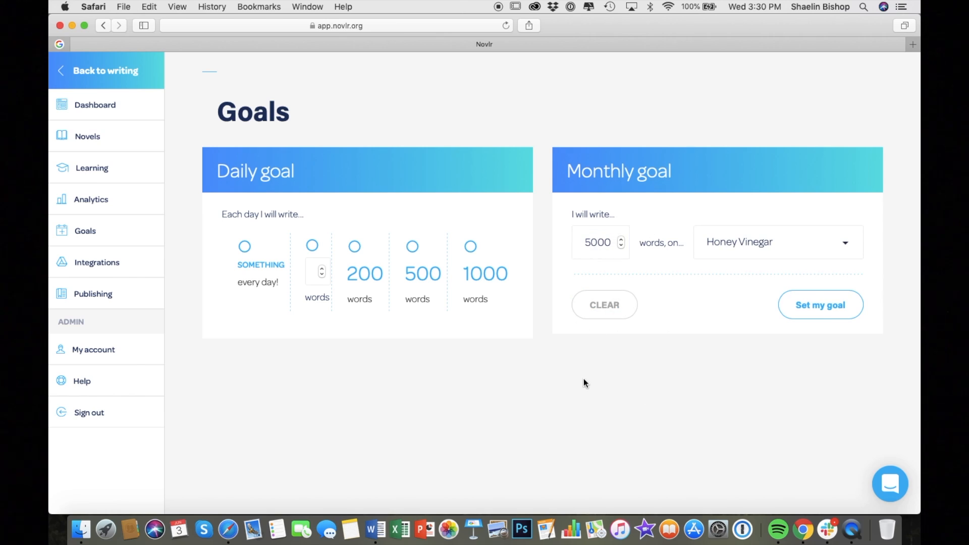
pyautogui.click(244, 247)
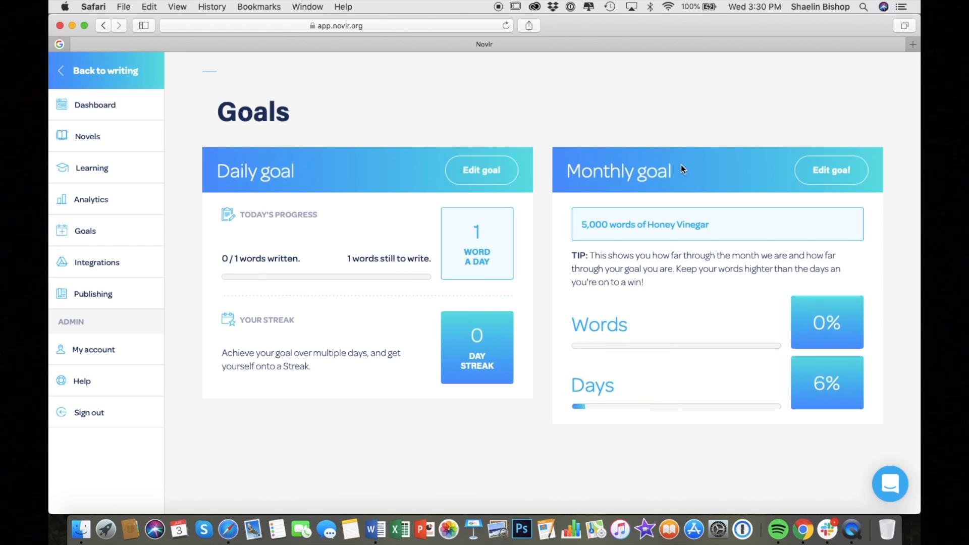
pyautogui.moveTo(87, 137)
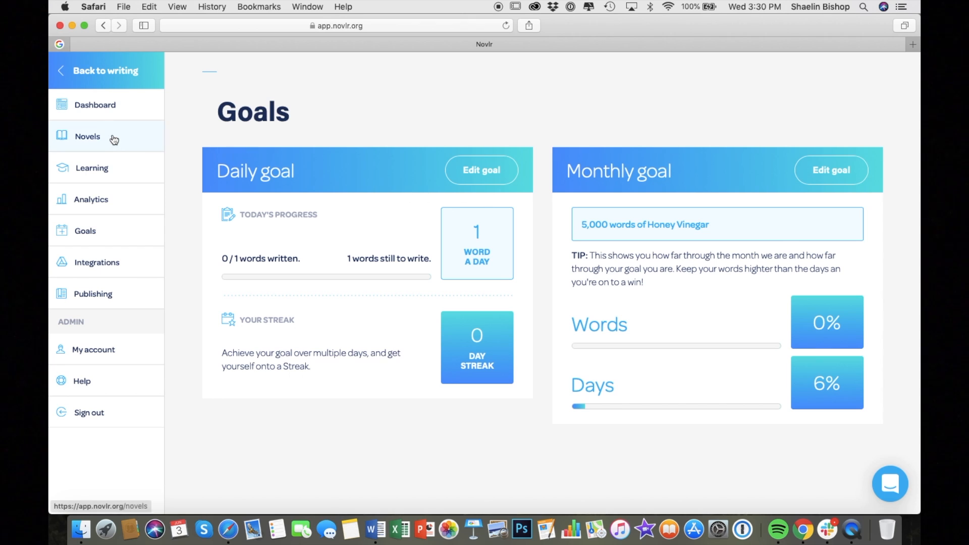
# Step: View the Novels list and Analytics stats, then the daily and monthly Goals page
pyautogui.click(95, 104)
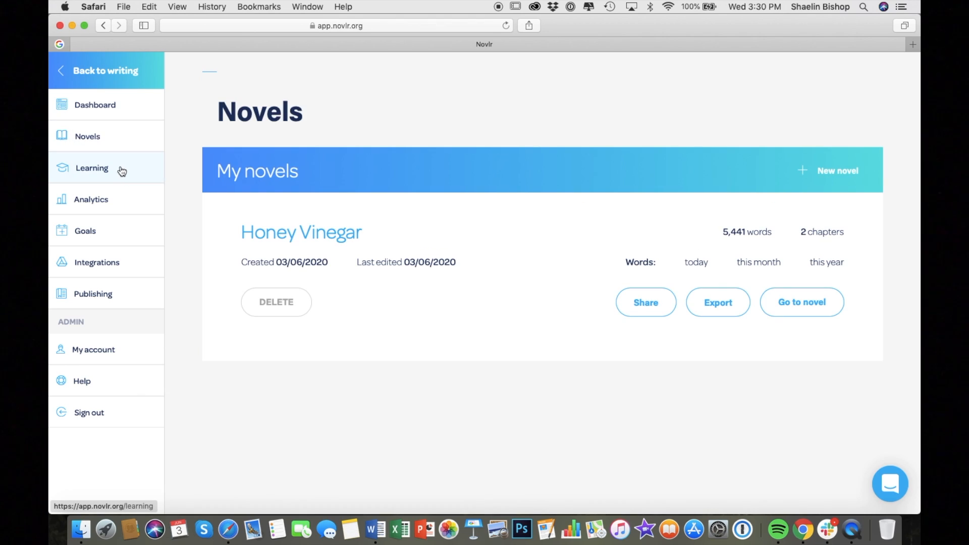
pyautogui.click(91, 199)
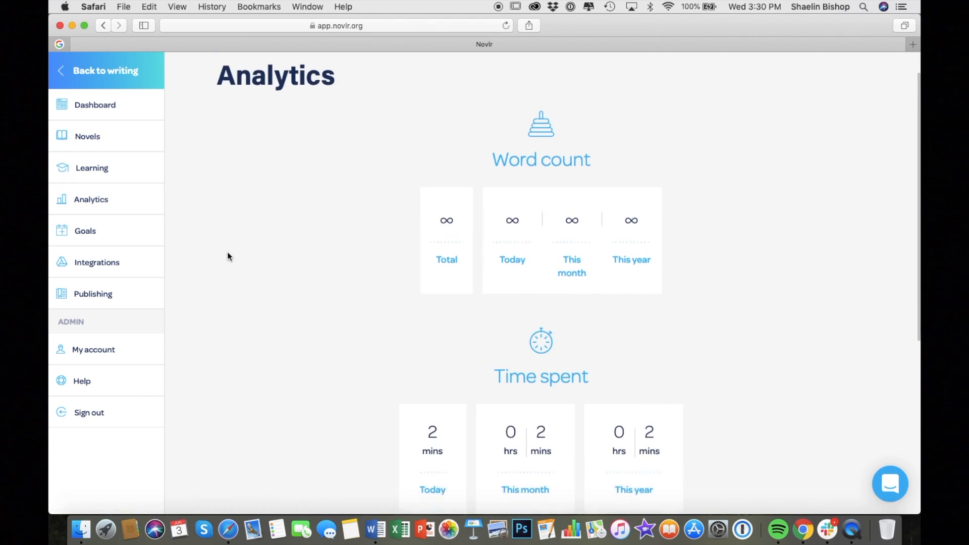
pyautogui.scroll(-3)
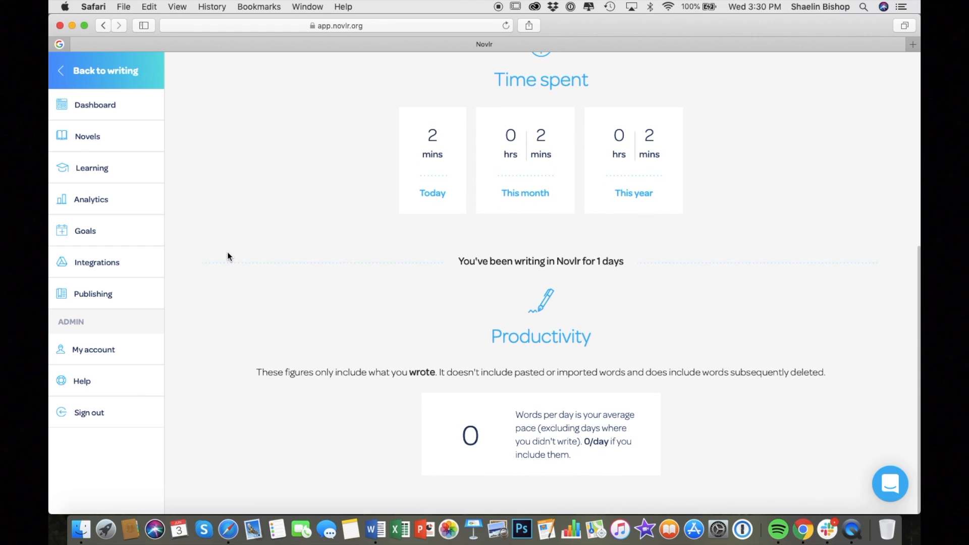
pyautogui.moveTo(216, 244)
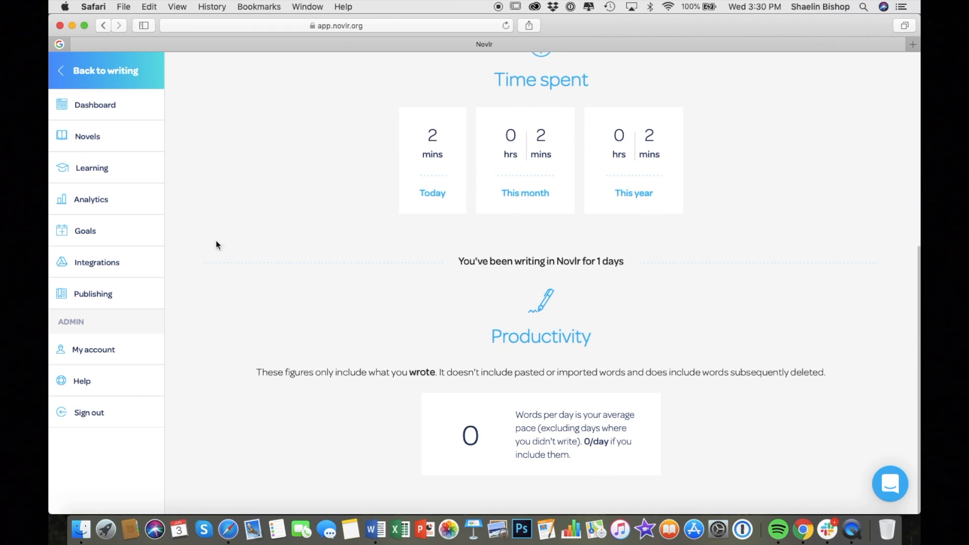
pyautogui.click(85, 230)
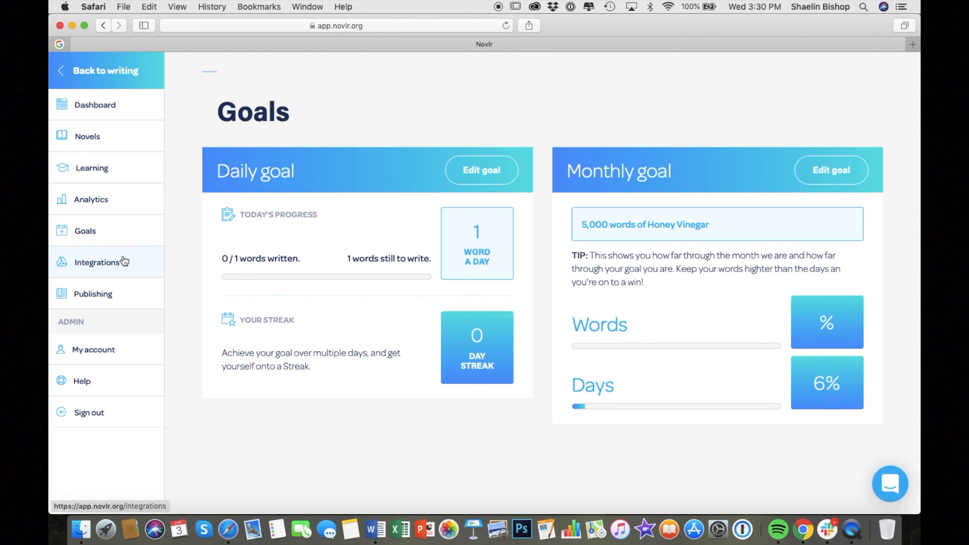
# Step: Check Publishing, return to the dashboard and open Honey Vinegar's Holy Water chapter
pyautogui.click(93, 294)
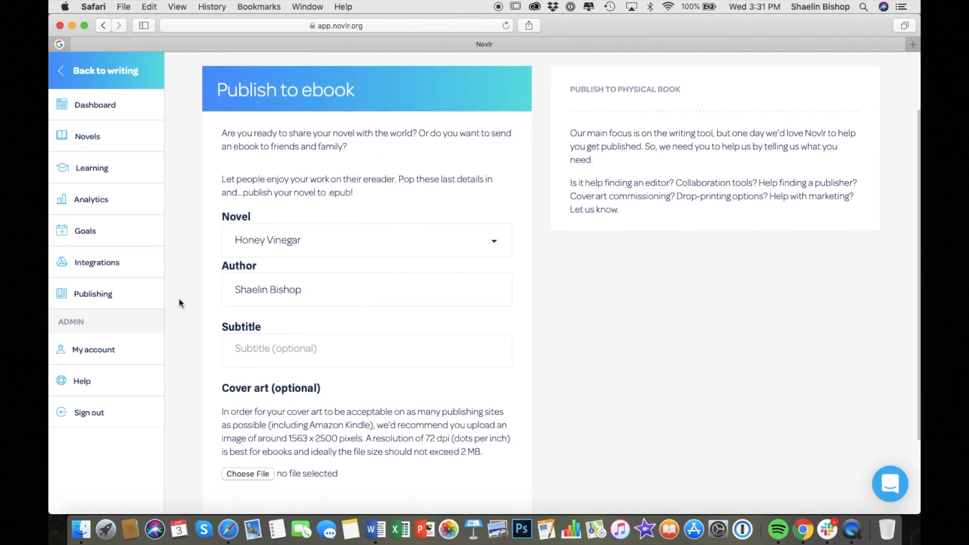
pyautogui.click(95, 104)
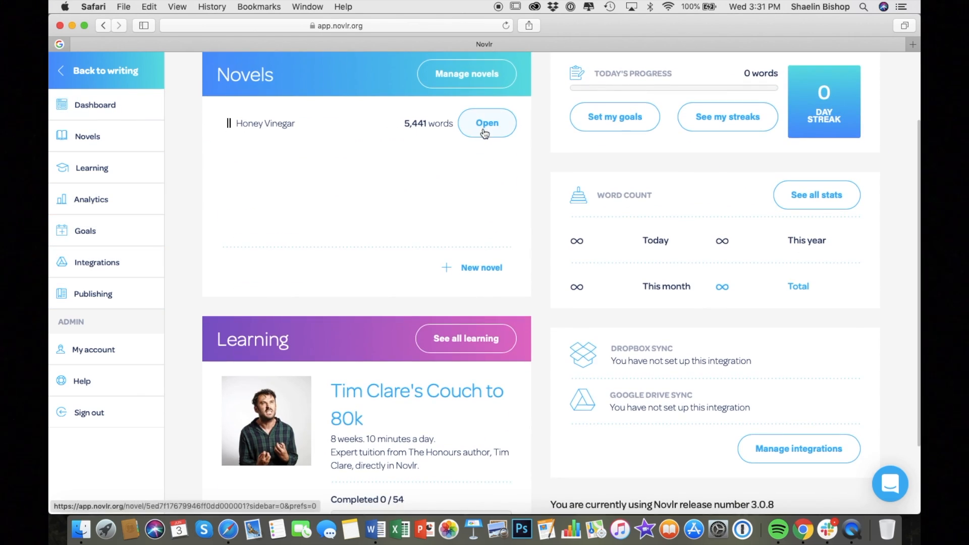
pyautogui.click(487, 124)
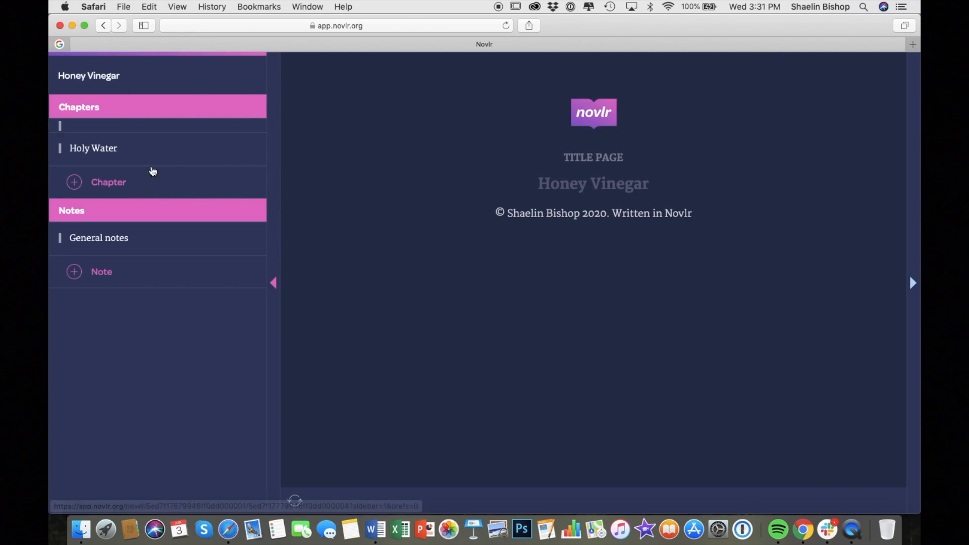
pyautogui.click(93, 149)
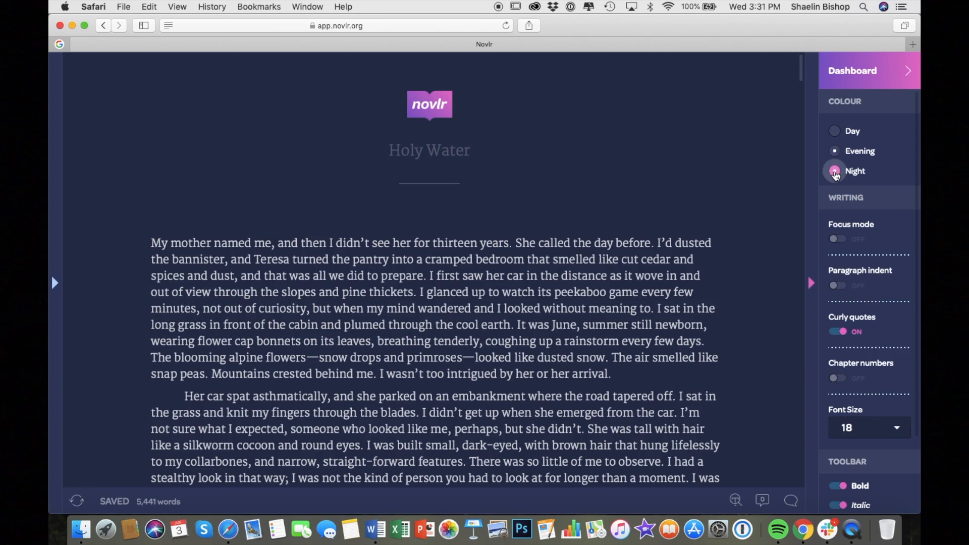
# Step: Set the writing view to Night colours, focus mode off and paragraph indent on
pyautogui.click(834, 171)
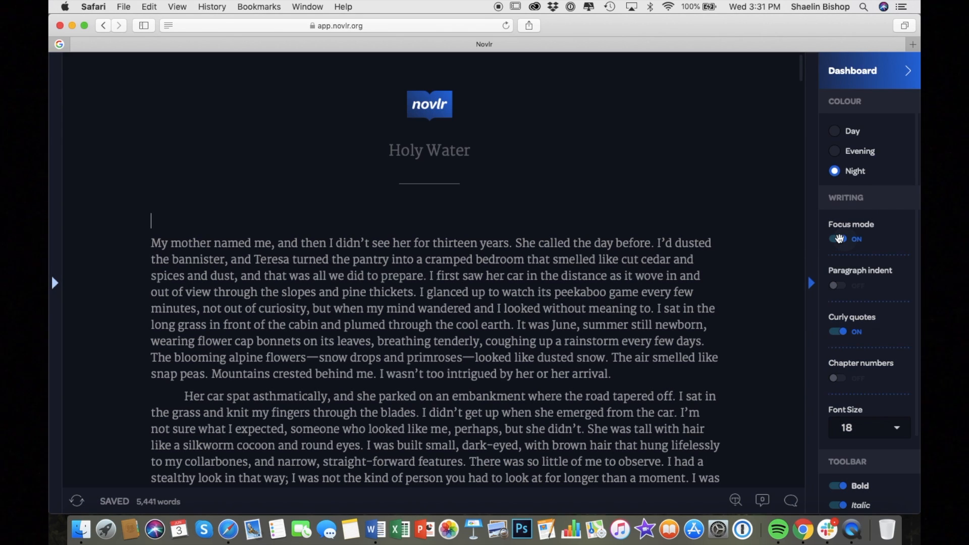
pyautogui.click(835, 238)
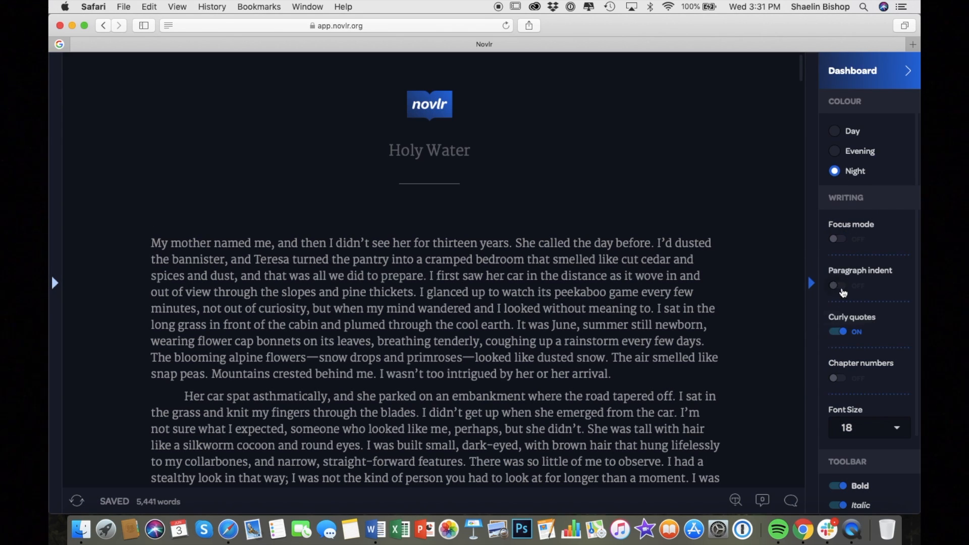
pyautogui.click(835, 285)
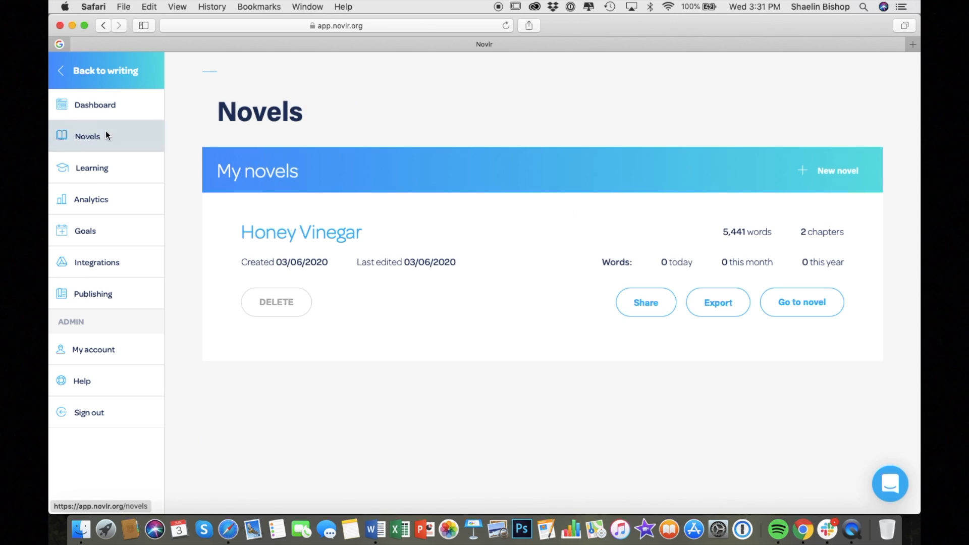
# Step: Reopen Holy Water and add a new novel note titled 'Revision Notes -'
pyautogui.click(801, 302)
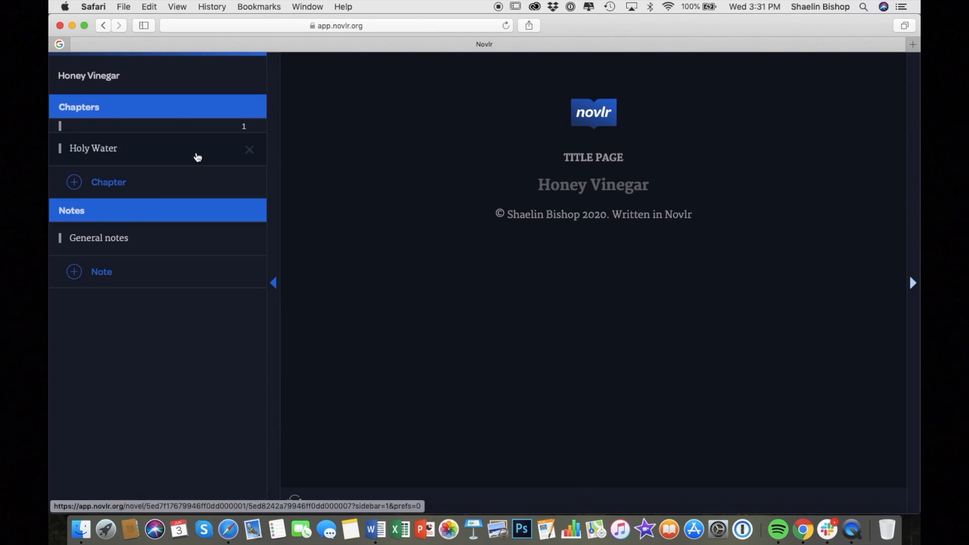
pyautogui.click(93, 148)
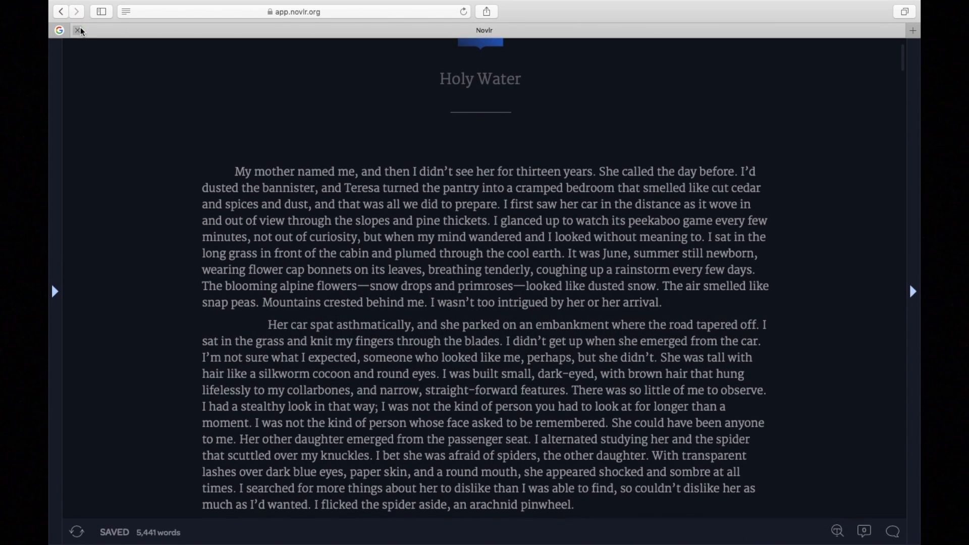
pyautogui.moveTo(222, 140)
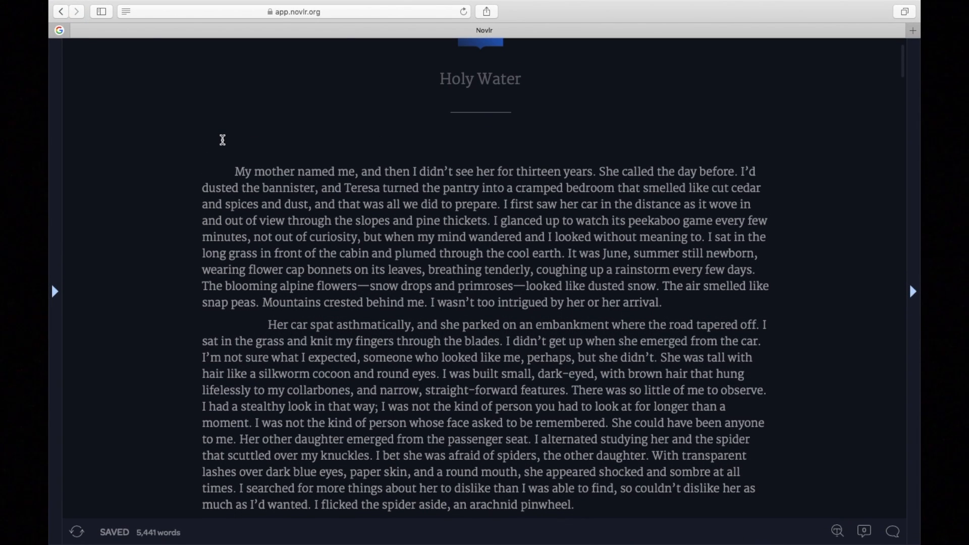
pyautogui.moveTo(684, 304)
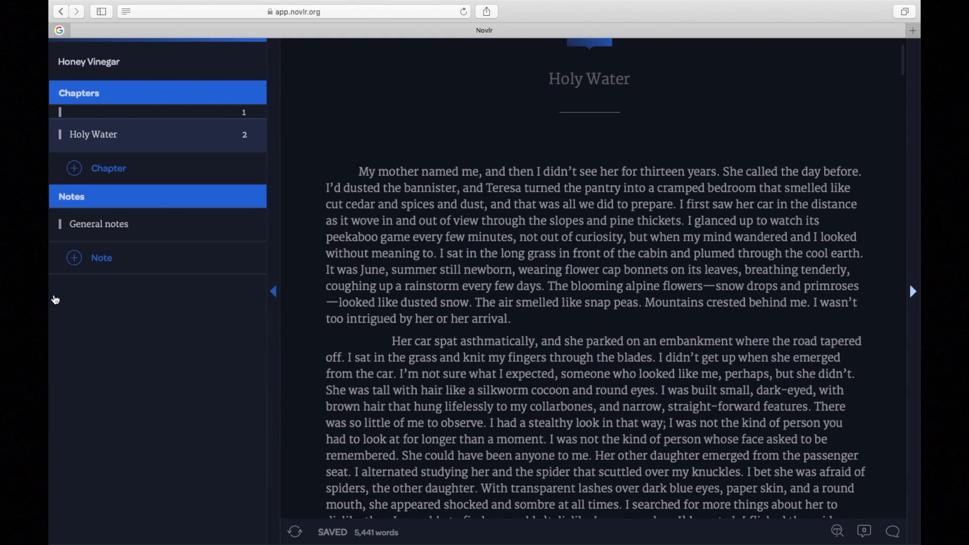
pyautogui.click(74, 258)
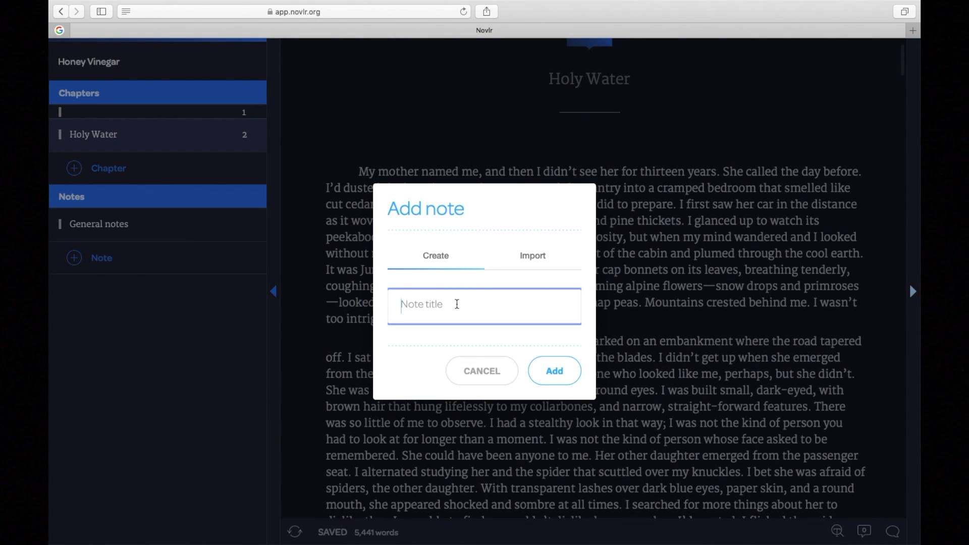
pyautogui.write('Revision Notes -')
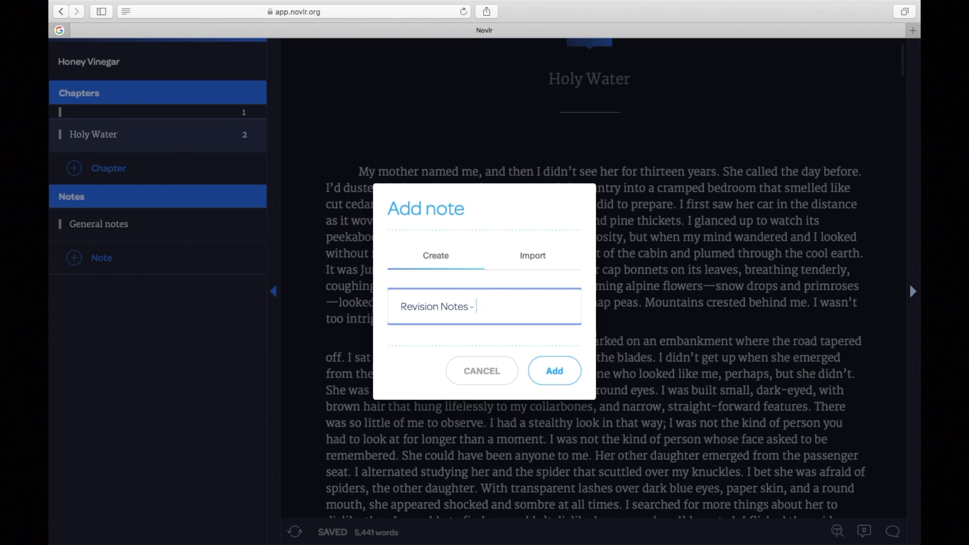
pyautogui.click(553, 370)
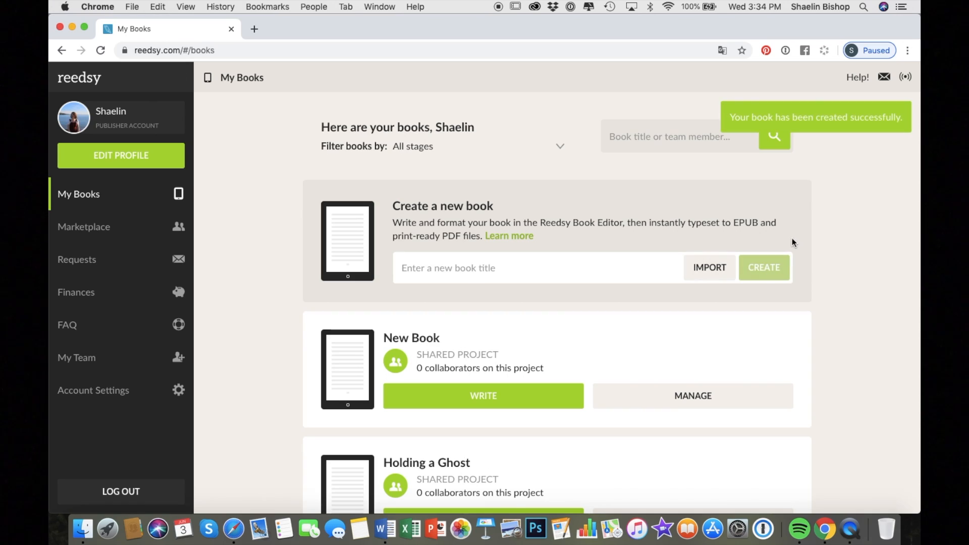
# Step: Start Chapter 1 with waves sloshing over the pier and a crust of salt like suspended mist
pyautogui.click(482, 396)
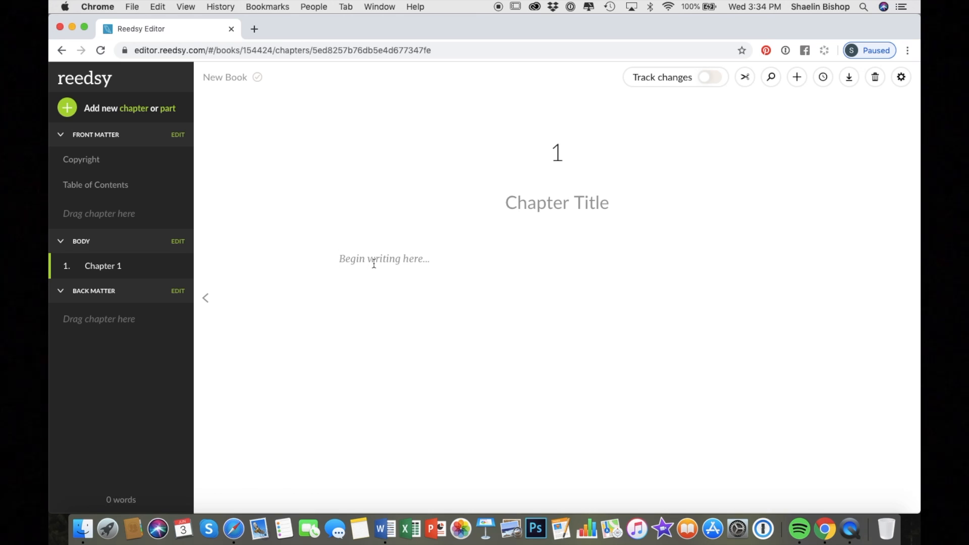
pyautogui.write('Waves sloshed over the pier')
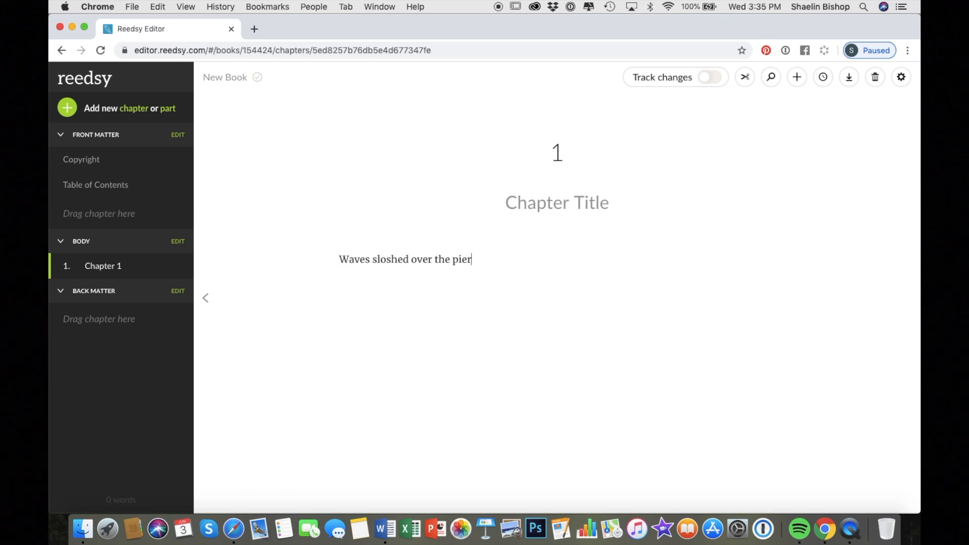
pyautogui.write('and darkened the')
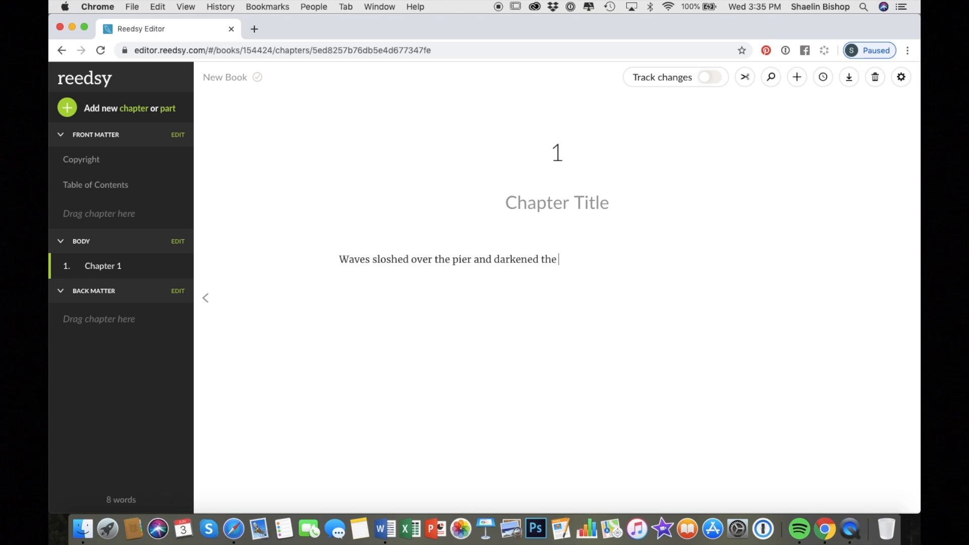
pyautogui.write('splintered boards.')
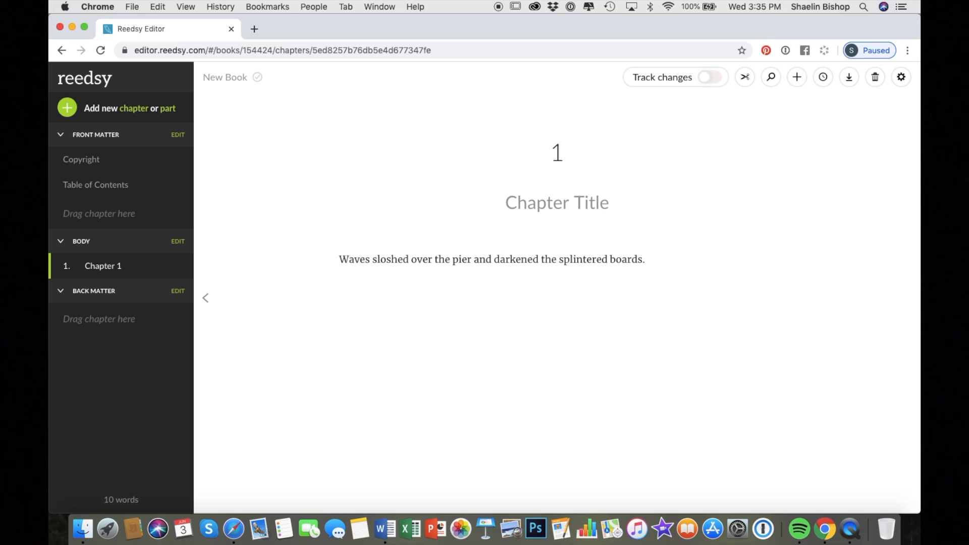
pyautogui.write('A')
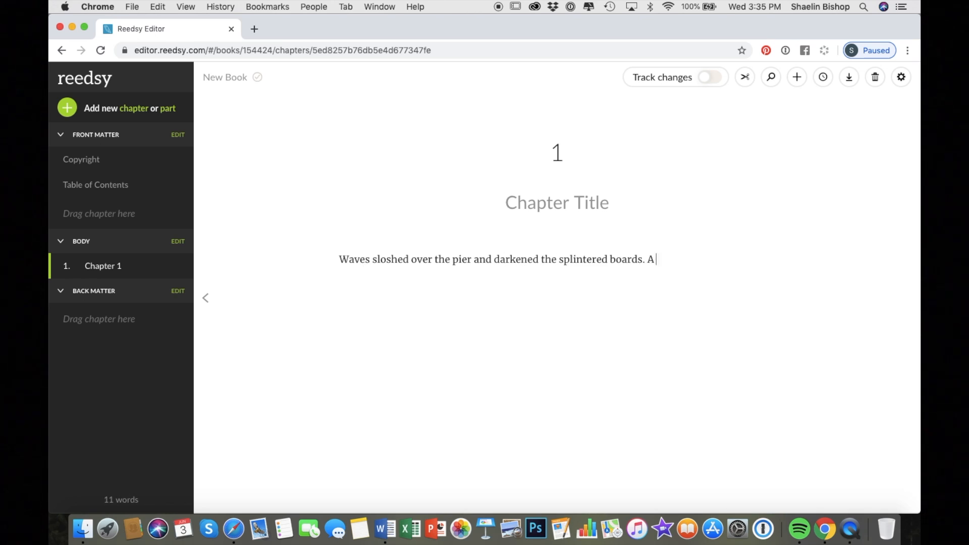
pyautogui.write('crust of salt that looked like suspended mist')
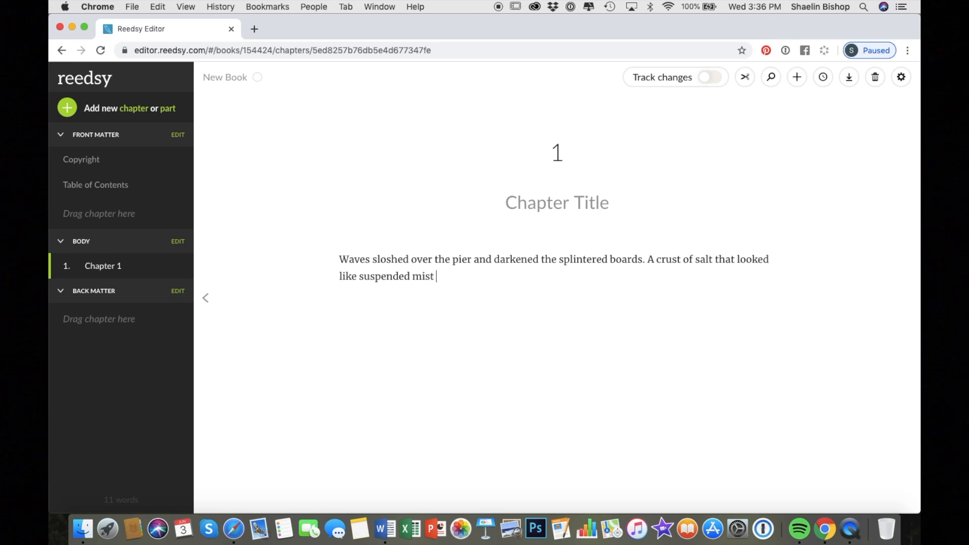
# Step: Continue with seagulls banking into low clouds and rain merging ocean and sky on the horizon
pyautogui.write('had dried across the dock. S')
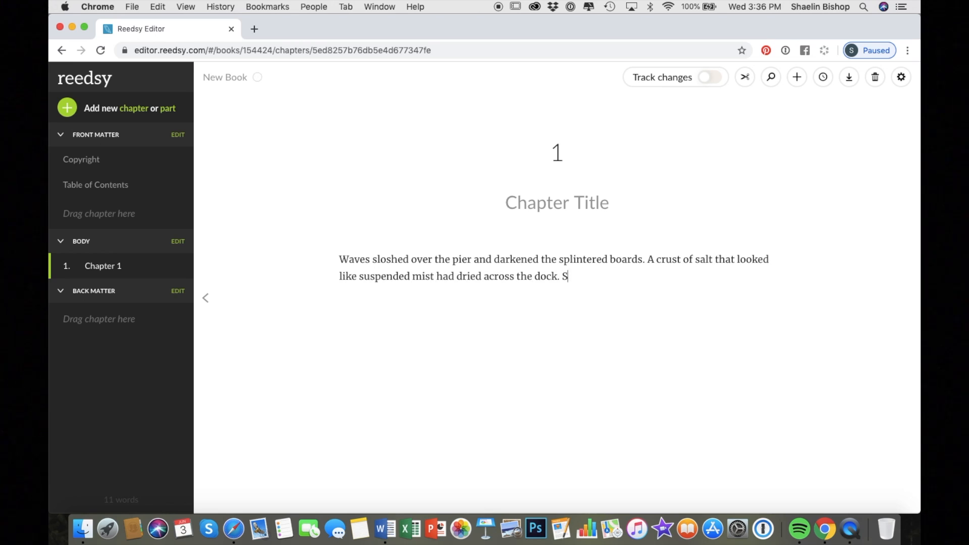
pyautogui.write('eagulls banked into the clouds, sunk')
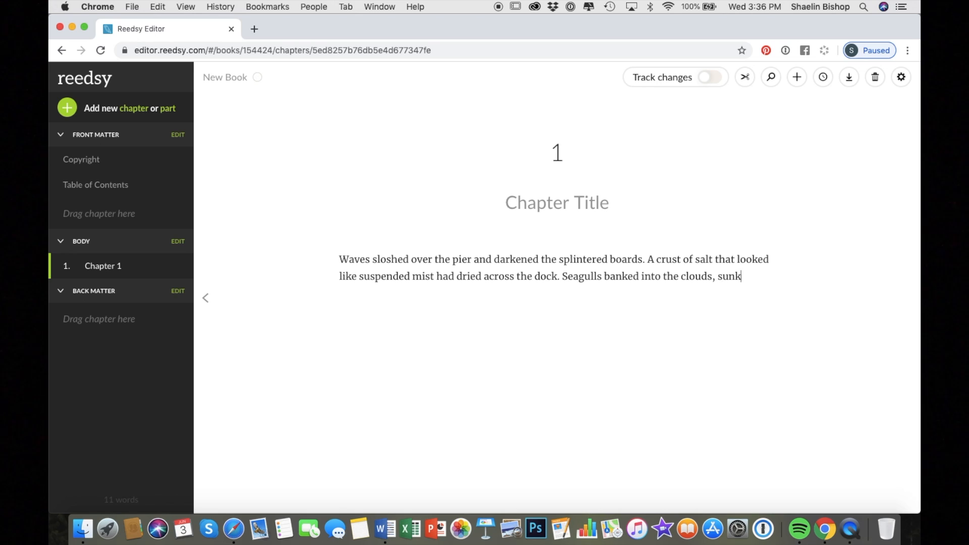
pyautogui.write('en low and still dripping with moisture.')
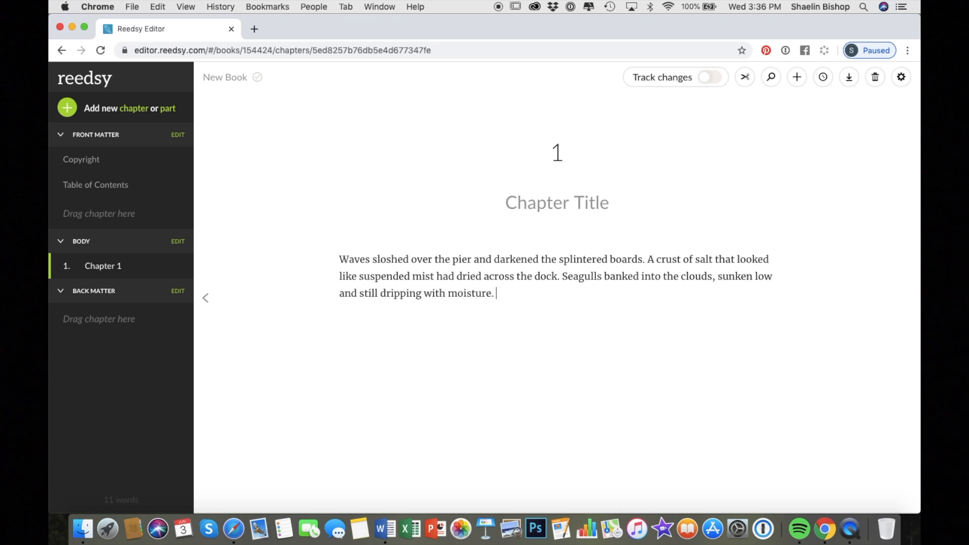
pyautogui.write('On the horizon, it was still')
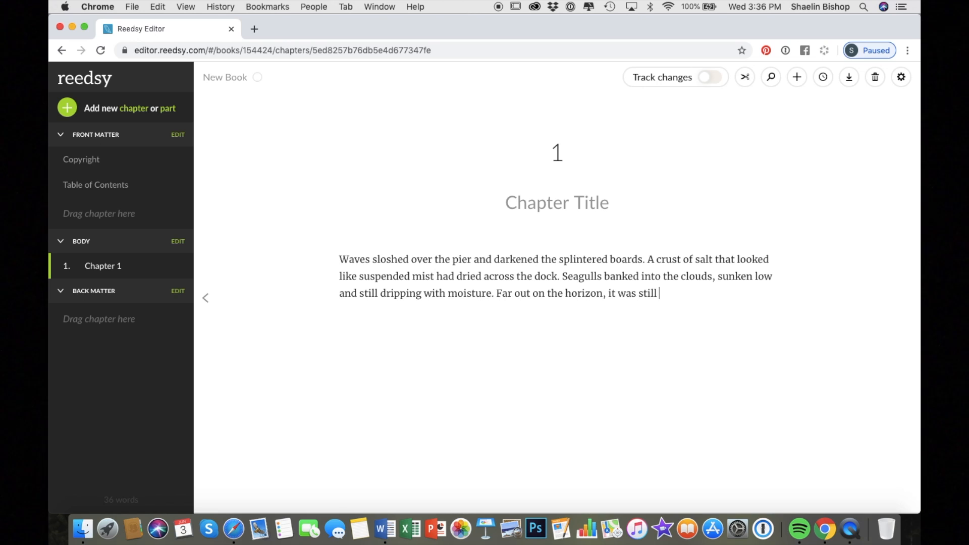
pyautogui.write('raining, merging the ocean and the sky thro')
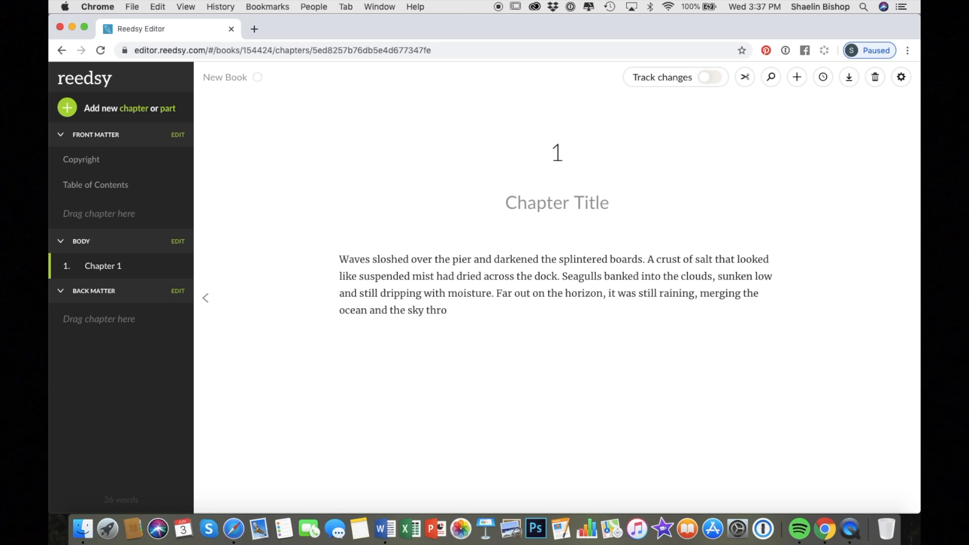
# Step: Title the chapter 'The Pier' and switch on the Epigraph section in Front Matter
pyautogui.write('The Pier')
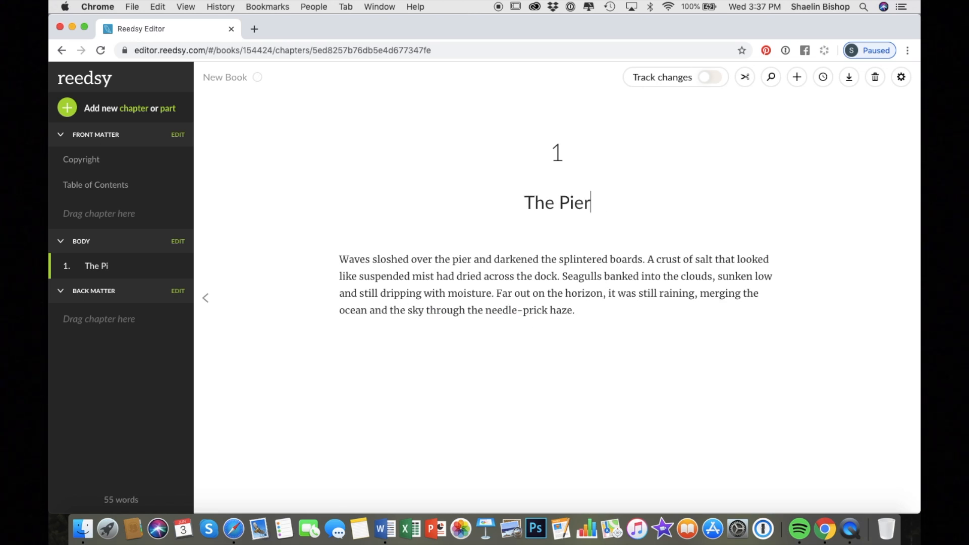
pyautogui.click(177, 134)
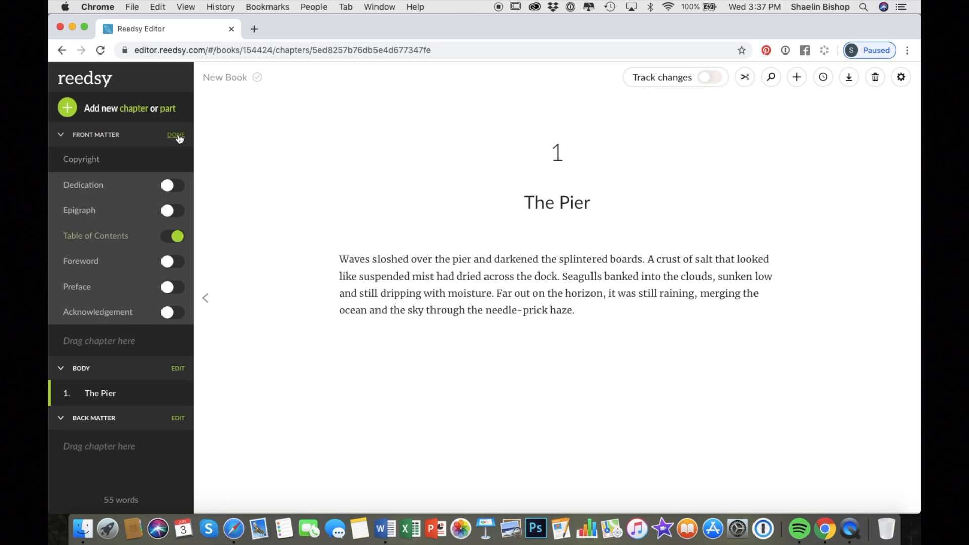
pyautogui.click(172, 210)
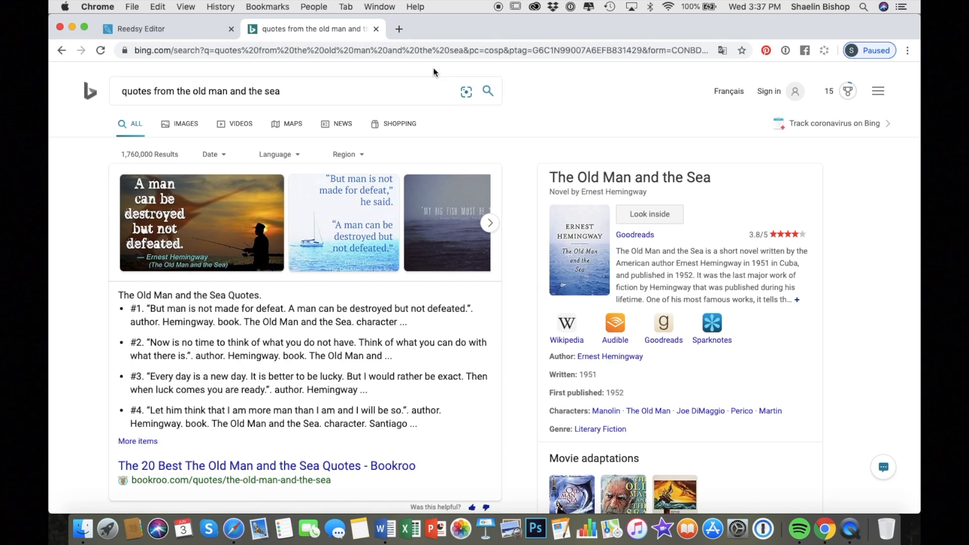
pyautogui.scroll(-3)
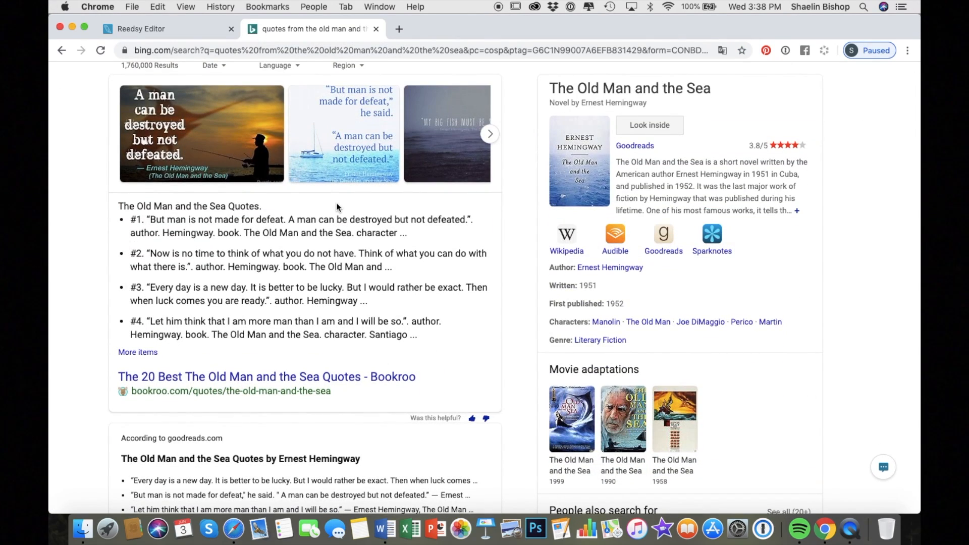
# Step: Enter the Hemingway quote 'Every day is a new day...' as the epigraph and return to The Pier
pyautogui.click(149, 28)
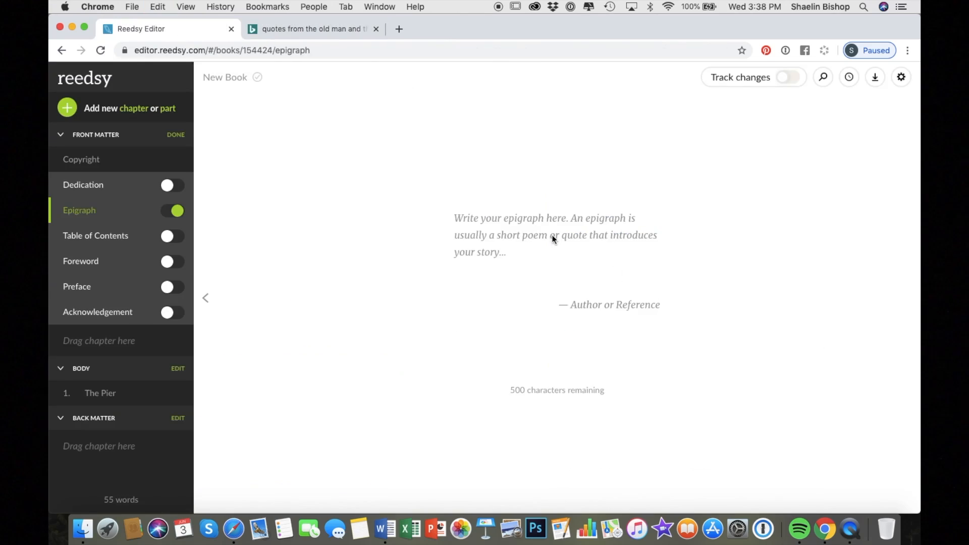
pyautogui.write('Every day is a new day. It is better to be lucky. But I would rather be exact.')
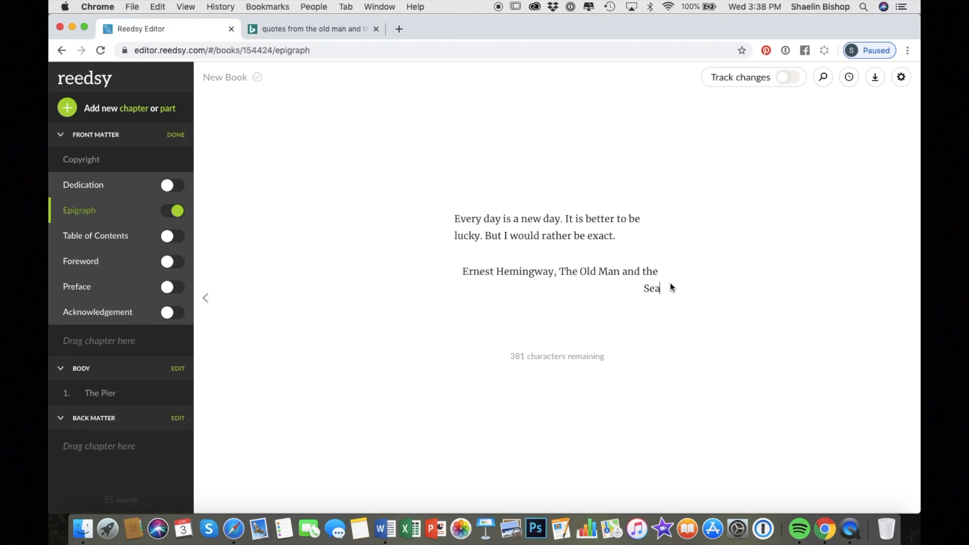
pyautogui.click(100, 393)
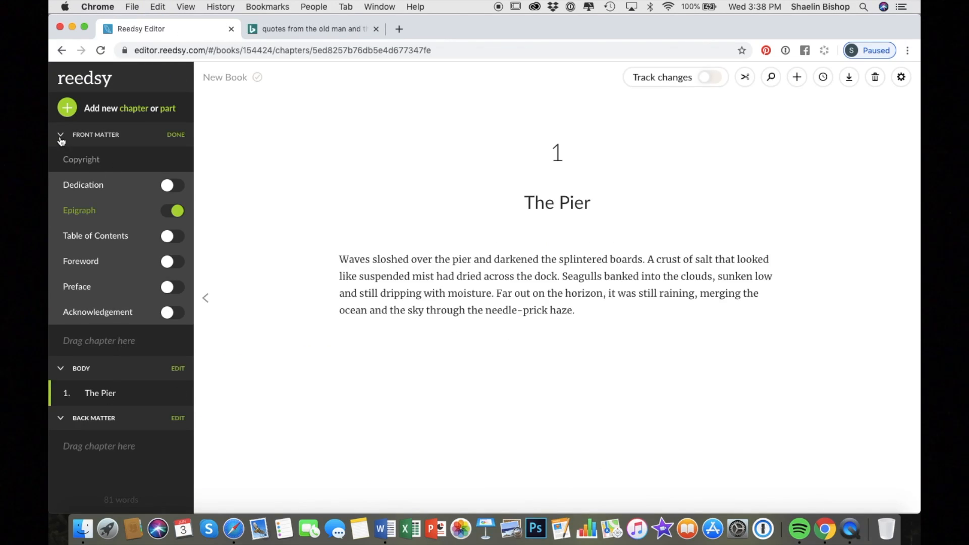
# Step: Accept all tracked changes, replace every 'Pier' with 'Dock', and start exporting the book
pyautogui.click(650, 77)
pyautogui.write('O')
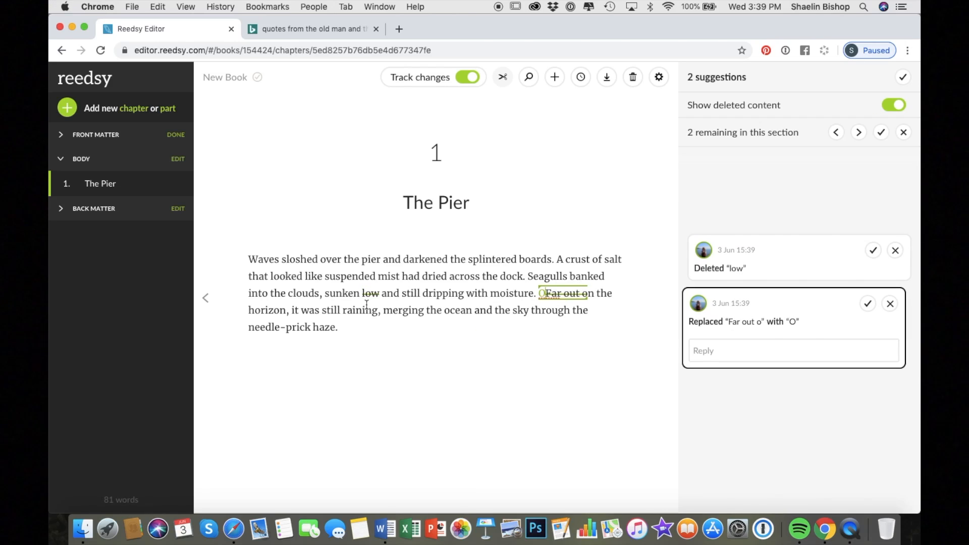
pyautogui.click(901, 77)
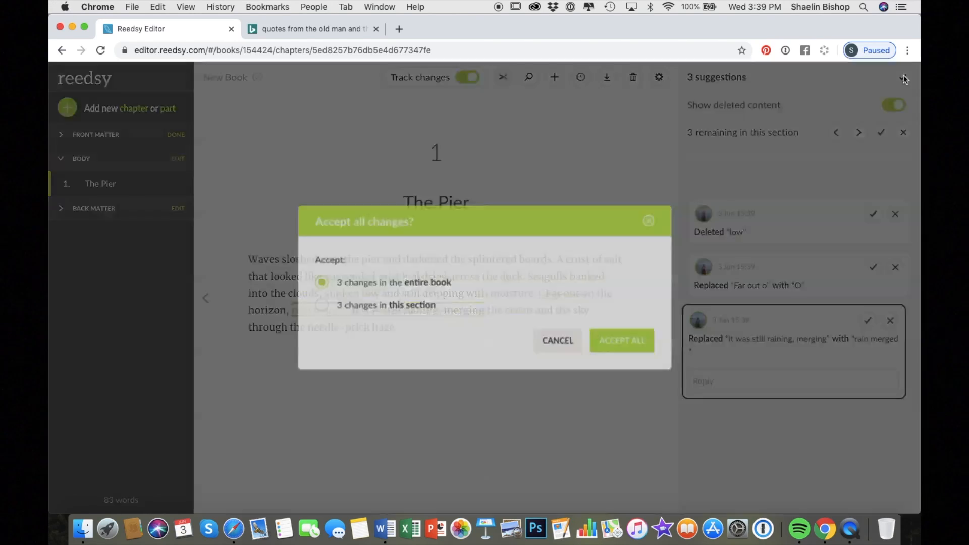
pyautogui.click(621, 341)
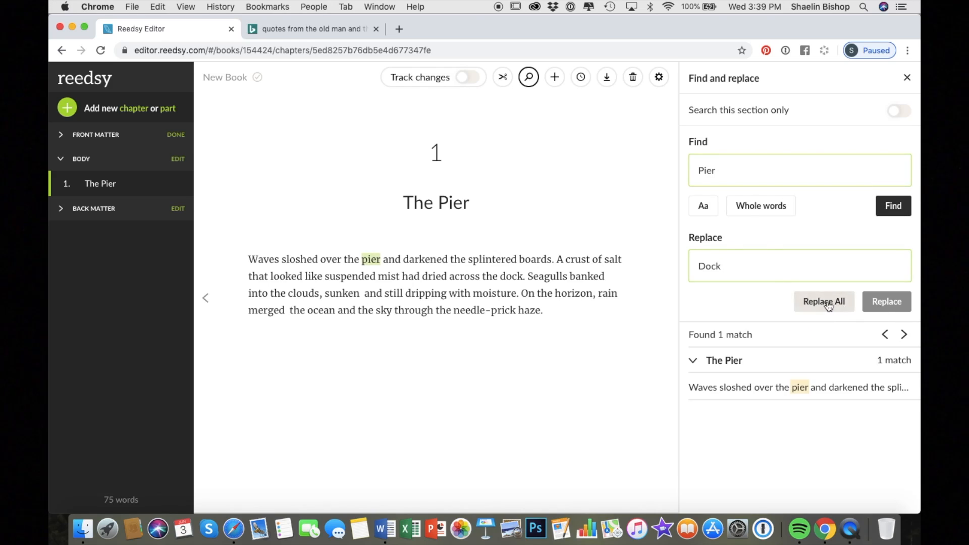
pyautogui.click(823, 302)
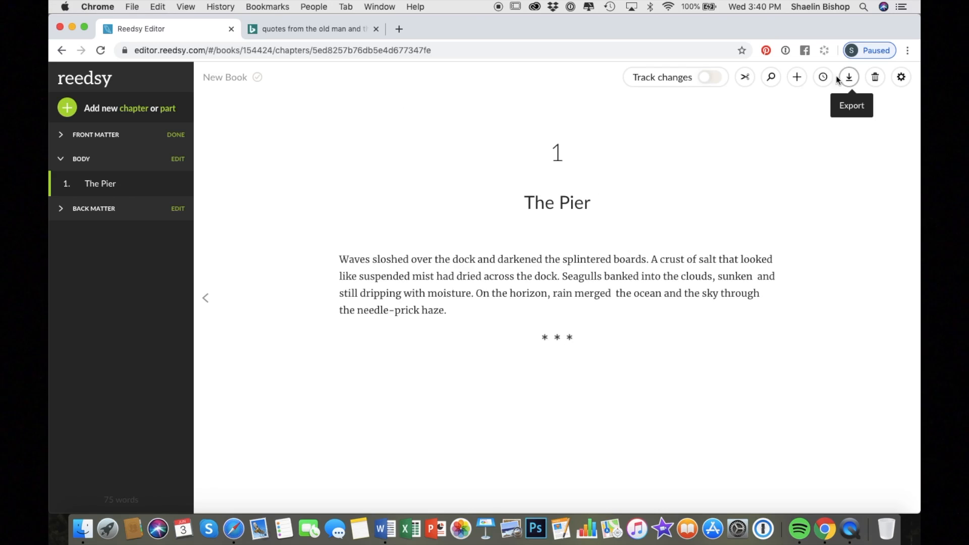
pyautogui.click(821, 77)
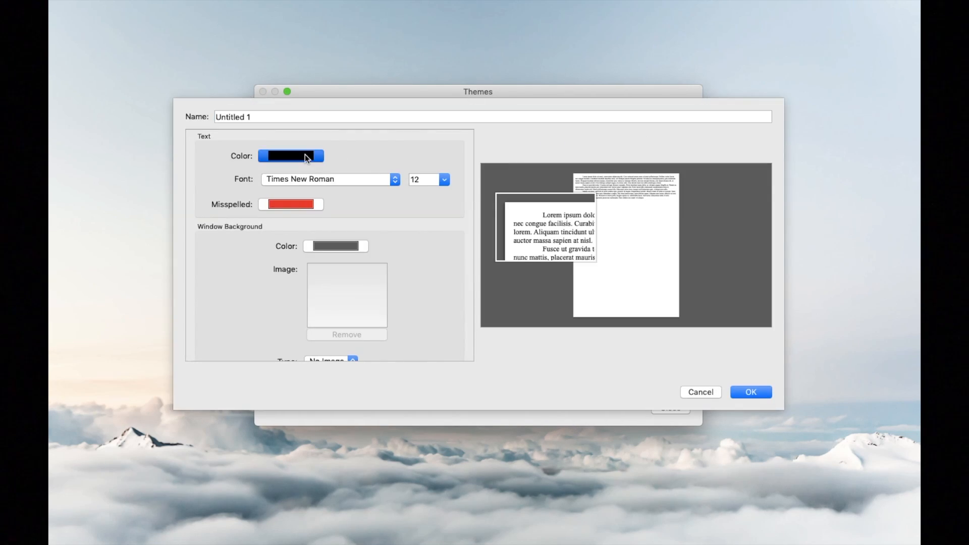
# Step: Set the theme's text area Position to Centered
pyautogui.scroll(-3)
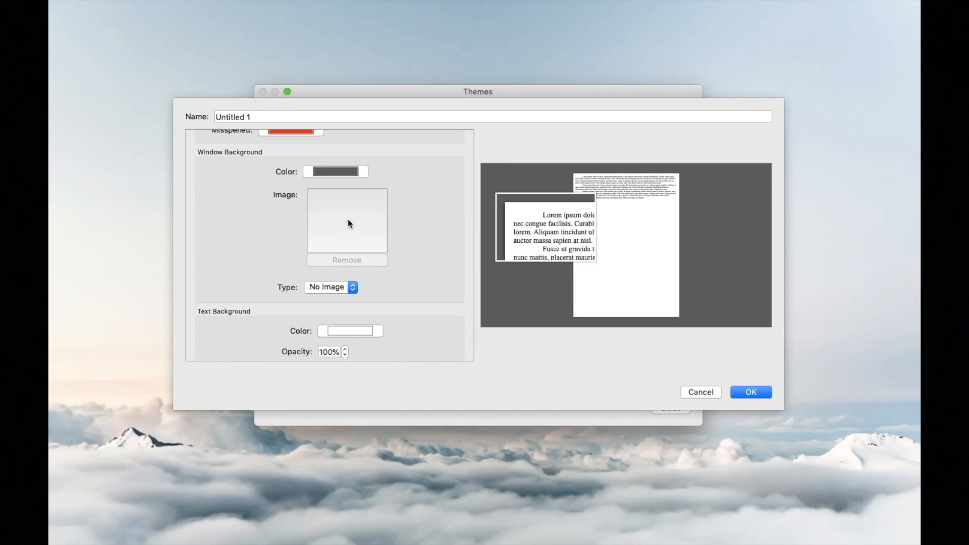
pyautogui.moveTo(633, 4)
pyautogui.write('50')
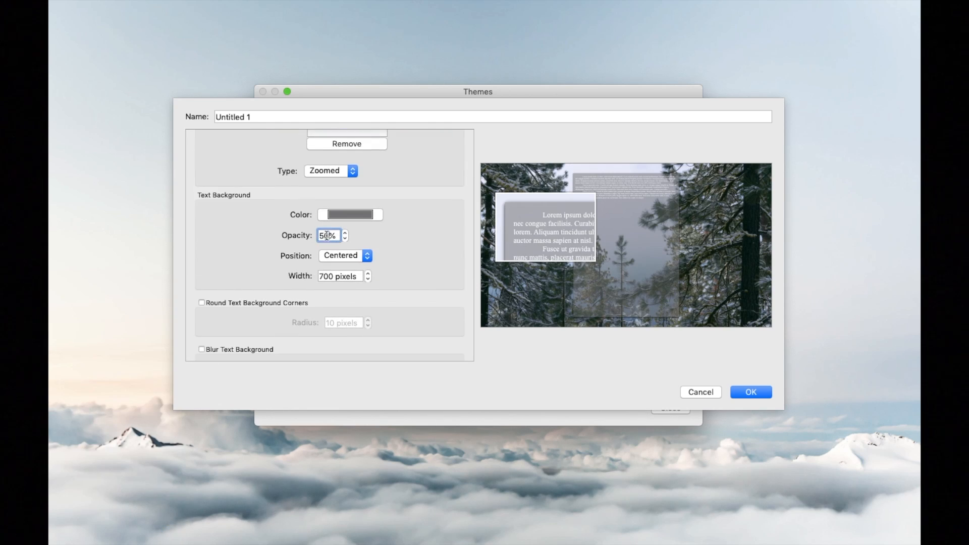
pyautogui.click(344, 256)
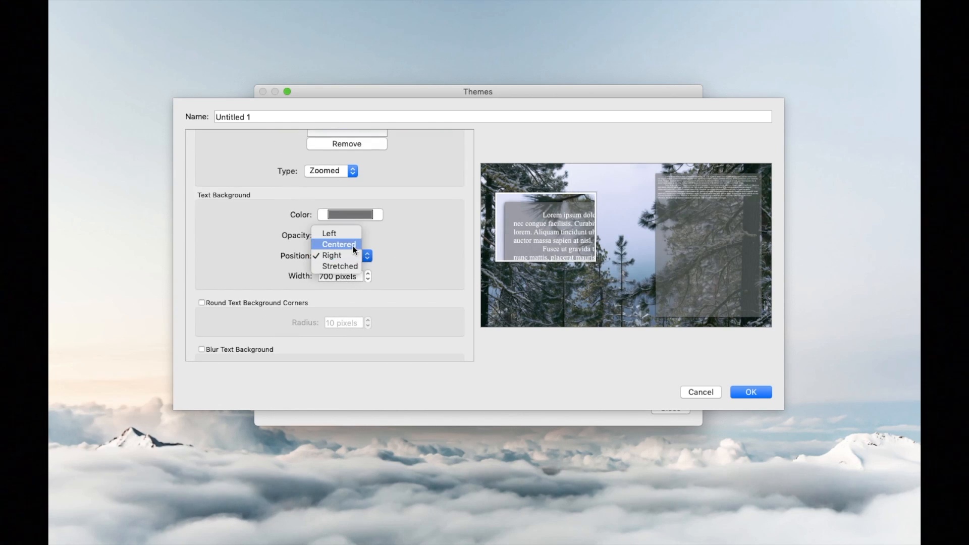
pyautogui.click(339, 243)
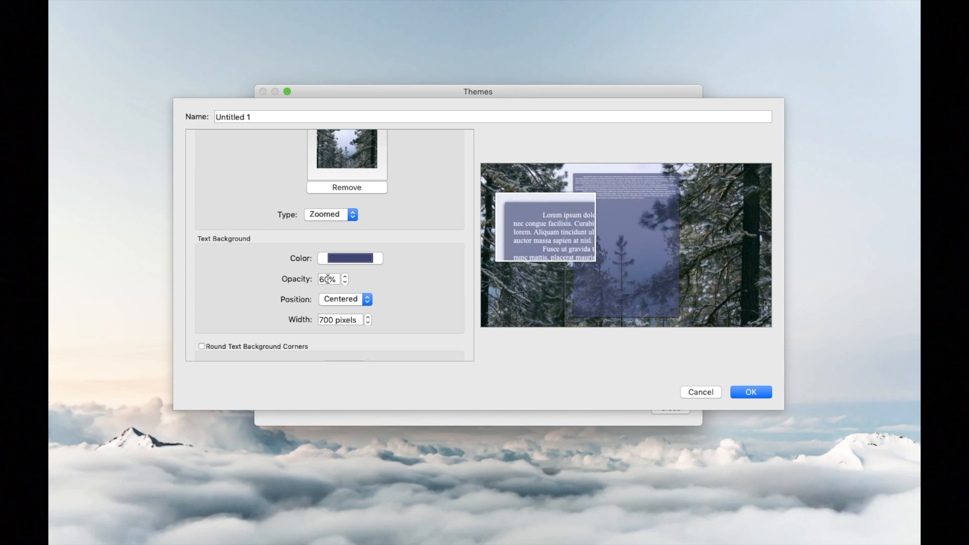
# Step: Choose the Garamond font for the text and save the new theme
pyautogui.scroll(3)
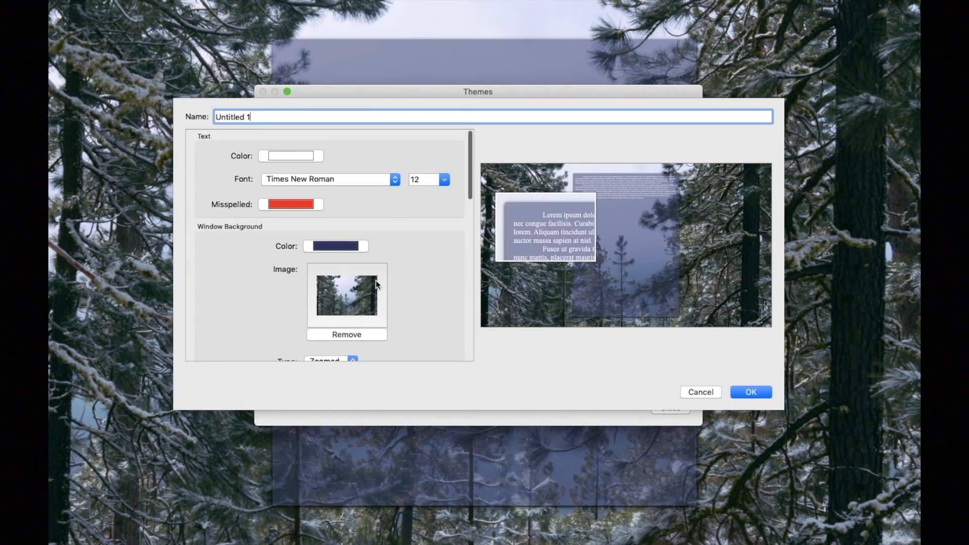
pyautogui.scroll(-3)
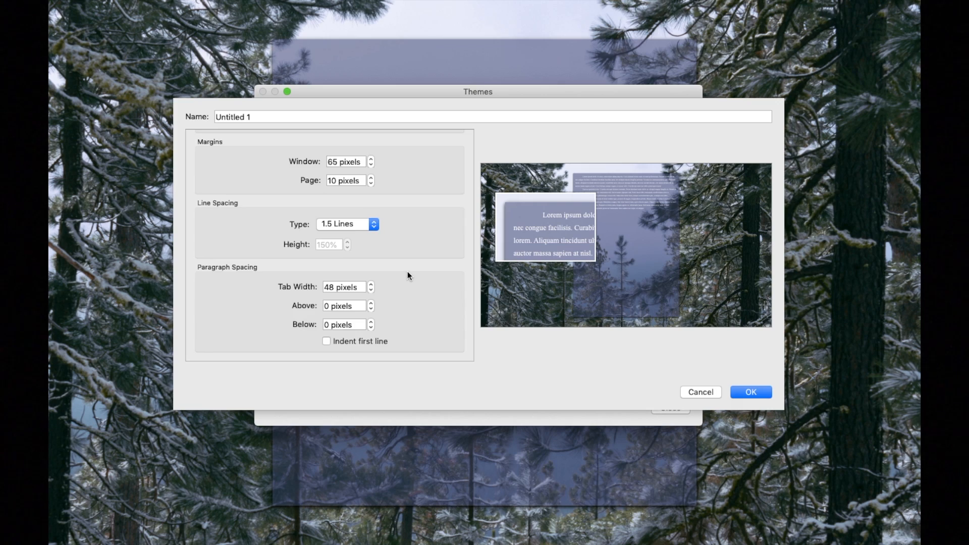
pyautogui.click(243, 179)
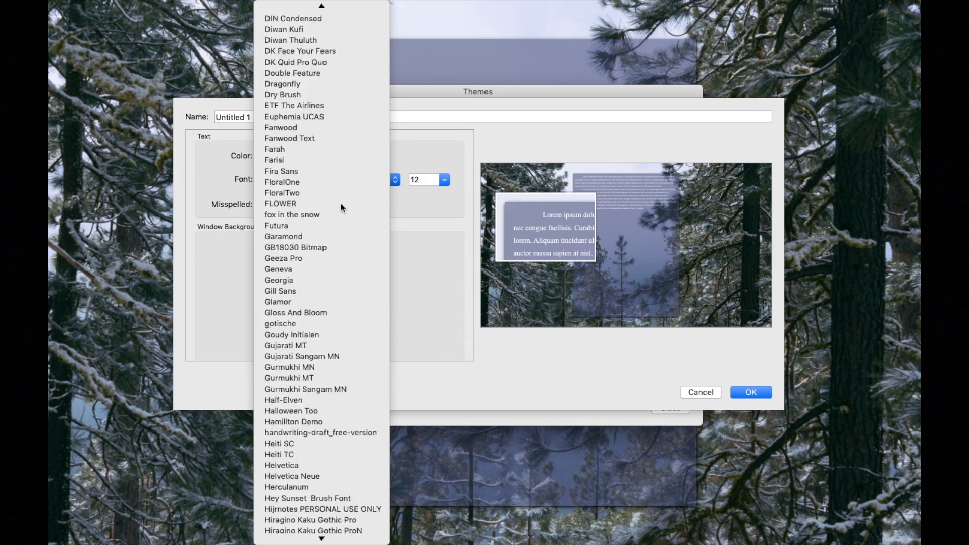
pyautogui.scroll(-3)
pyautogui.write('13')
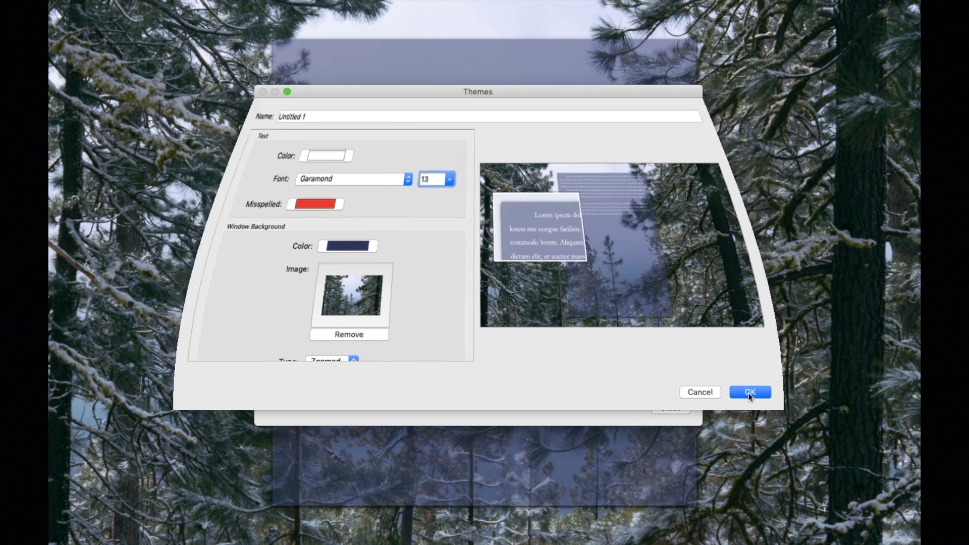
pyautogui.click(750, 391)
pyautogui.write('A flurry of snow pinwheeled from the sky. I wove between icy pine boughs, the park creaking and cracking in the cold.')
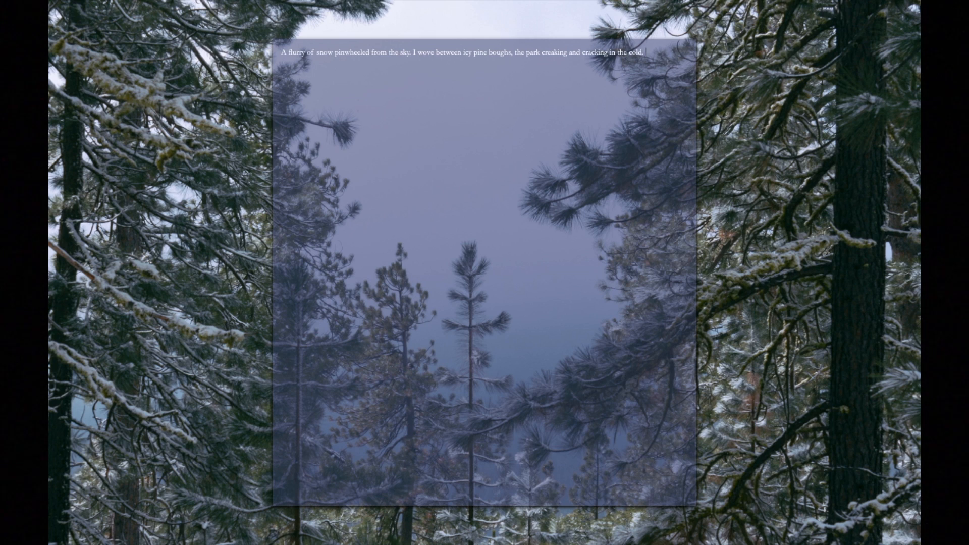
# Step: Add 'I brushed the snow that had gathered on my shoulders away' to the passage
pyautogui.write('I brushed the snow that had gathered on my sh')
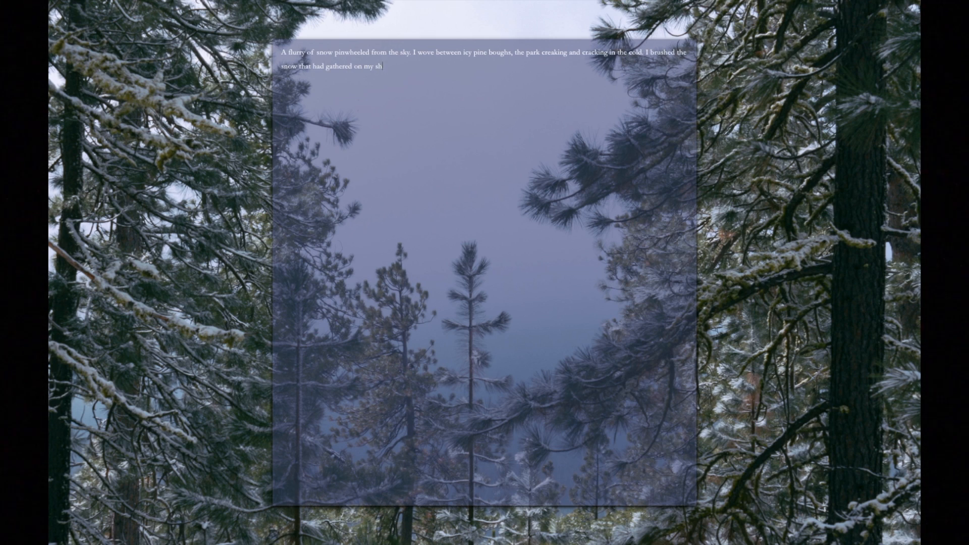
pyautogui.write('oulders away')
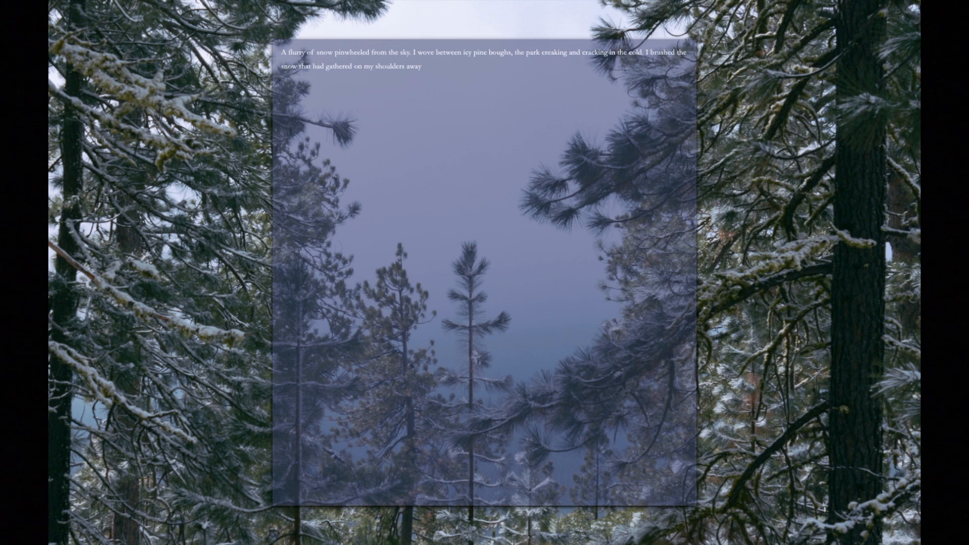